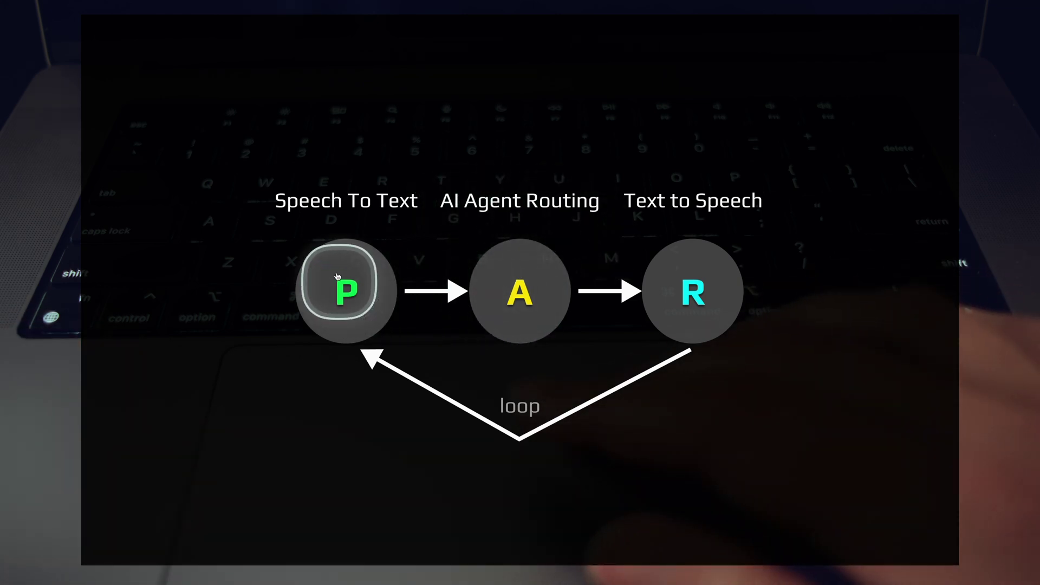
pyautogui.moveTo(519, 215)
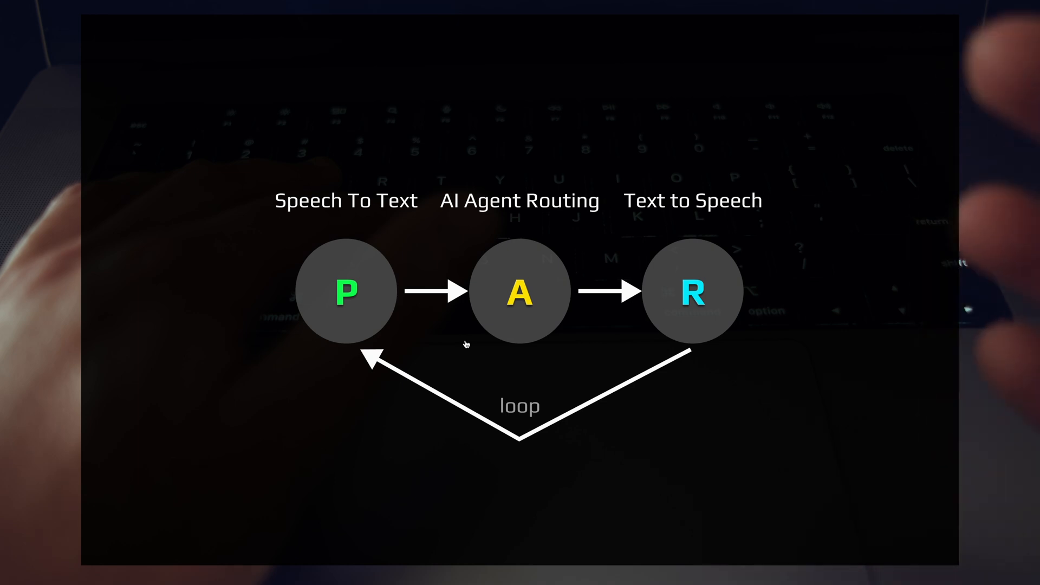
pyautogui.moveTo(519, 307)
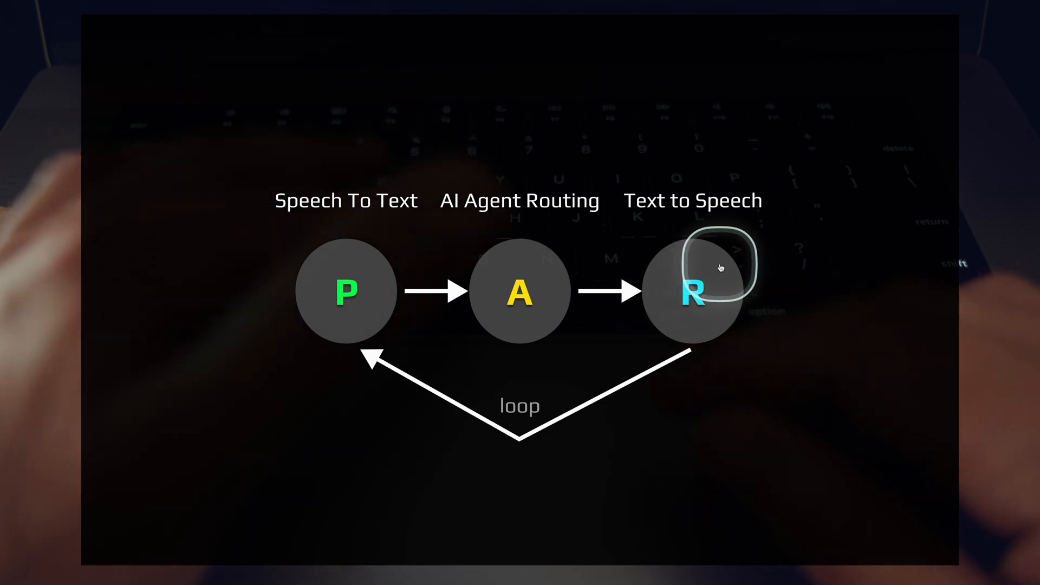
pyautogui.moveTo(730, 325)
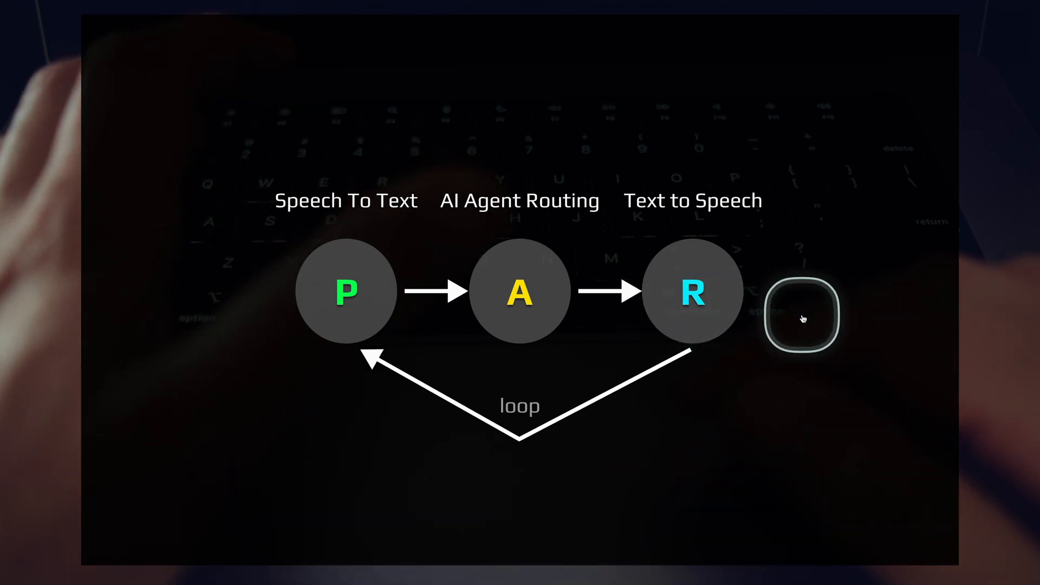
pyautogui.moveTo(317, 358)
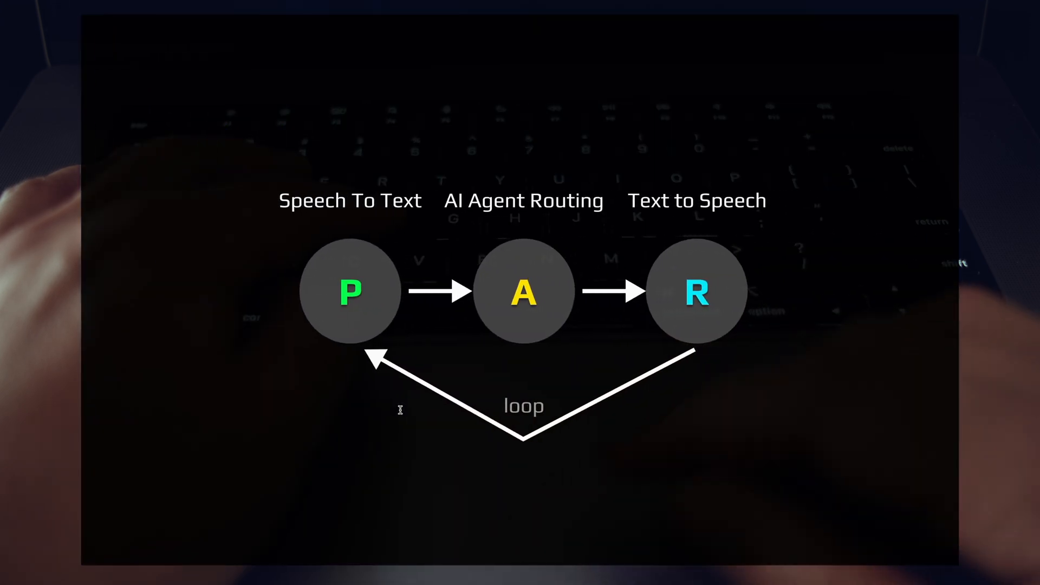
pyautogui.moveTo(534, 423)
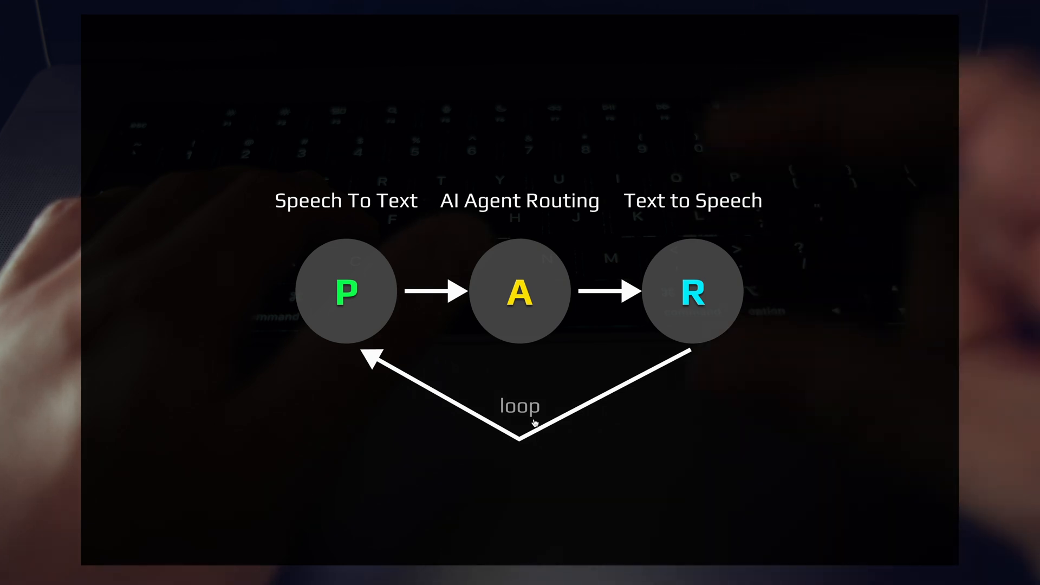
# Step: Advance the deck from the PAR loop diagram to the 'Simple Keyword AI Agent Router' title slide
pyautogui.click(531, 368)
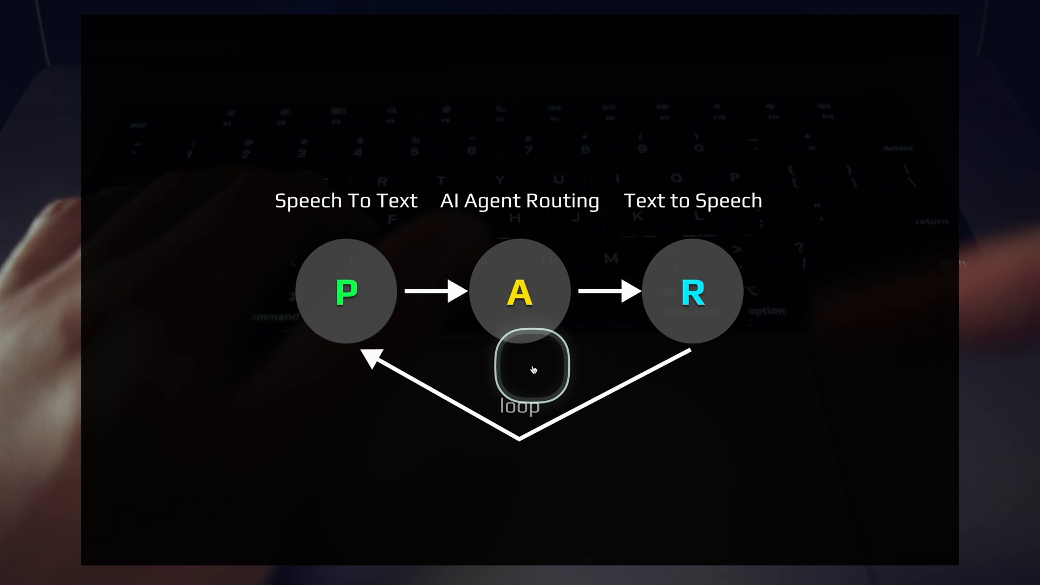
pyautogui.click(531, 369)
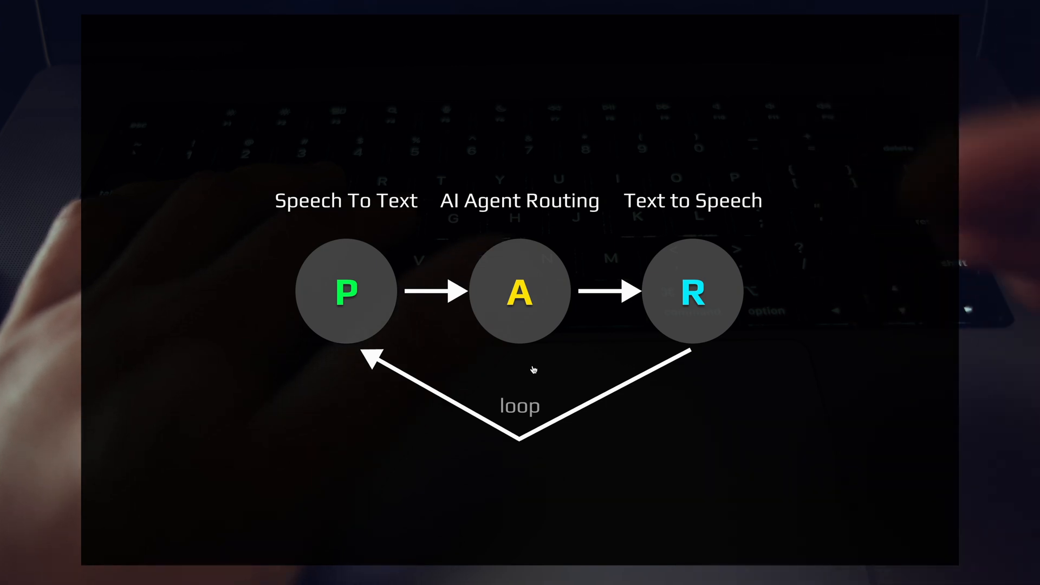
pyautogui.click(523, 332)
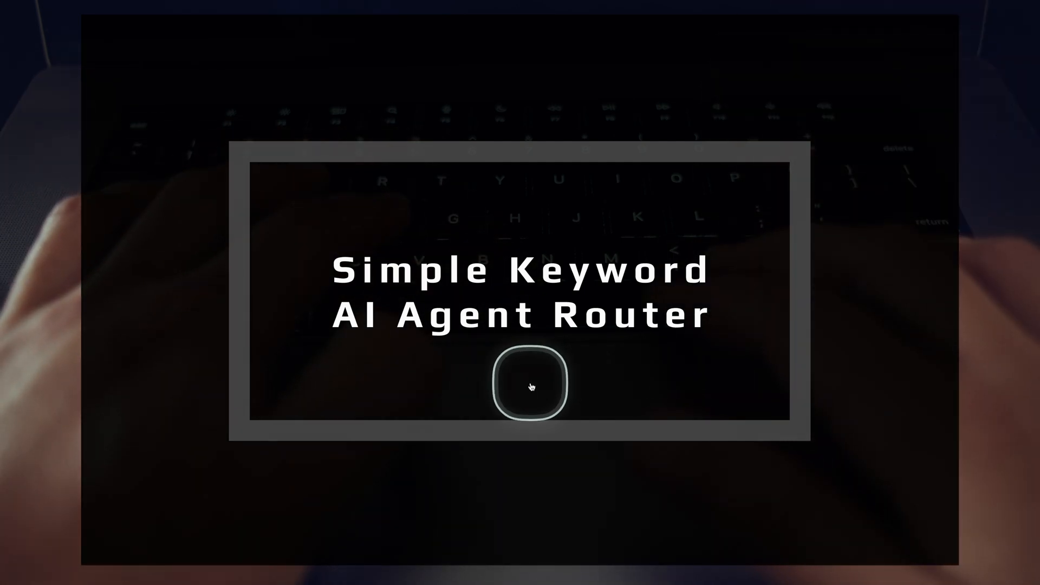
pyautogui.click(530, 386)
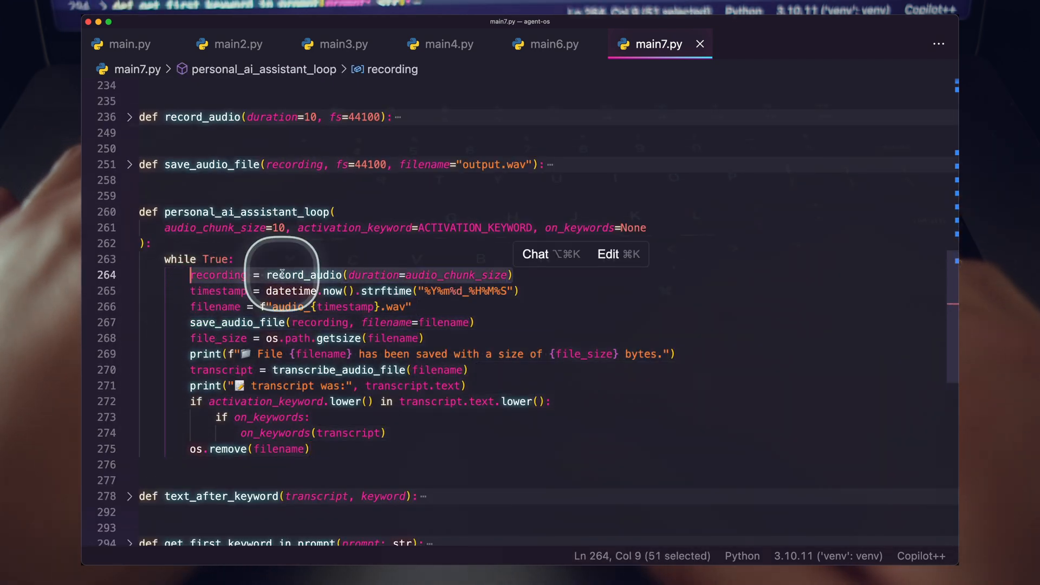
# Step: Unfold record_audio to reveal its sd.rec capture code, then return to personal_ai_assistant_loop
pyautogui.click(130, 117)
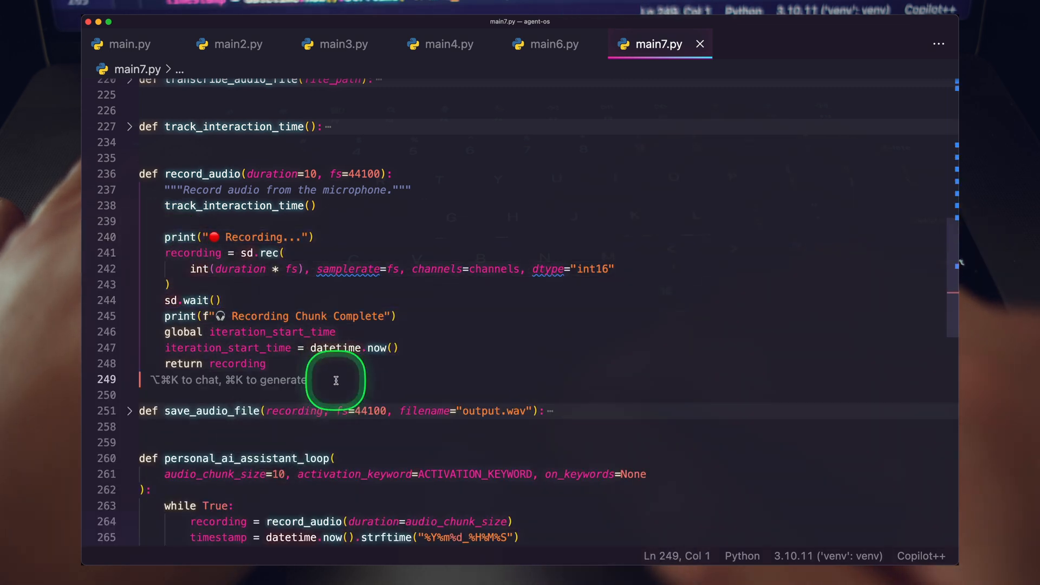
pyautogui.moveTo(331, 331)
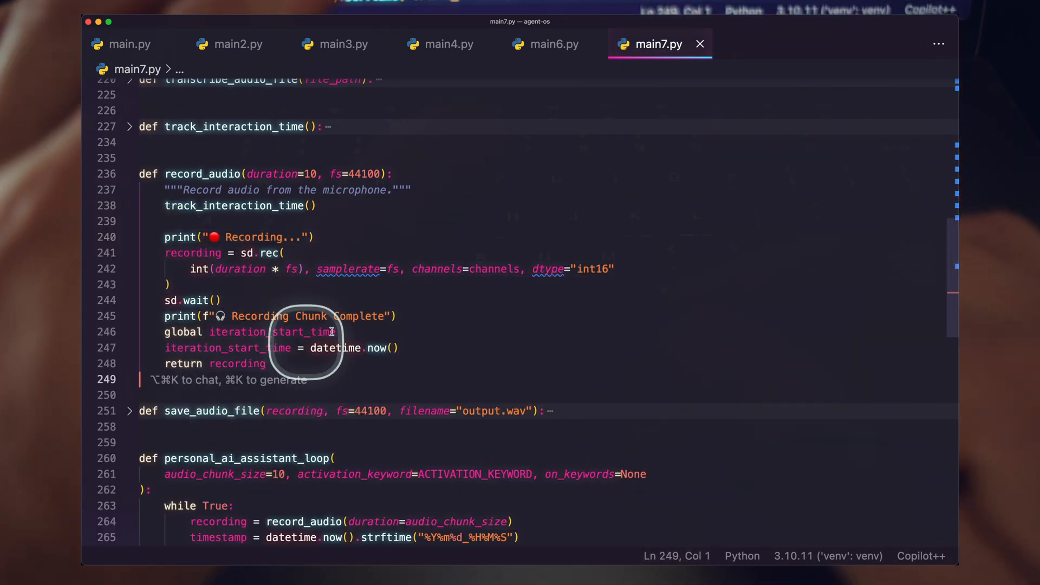
pyautogui.moveTo(423, 297)
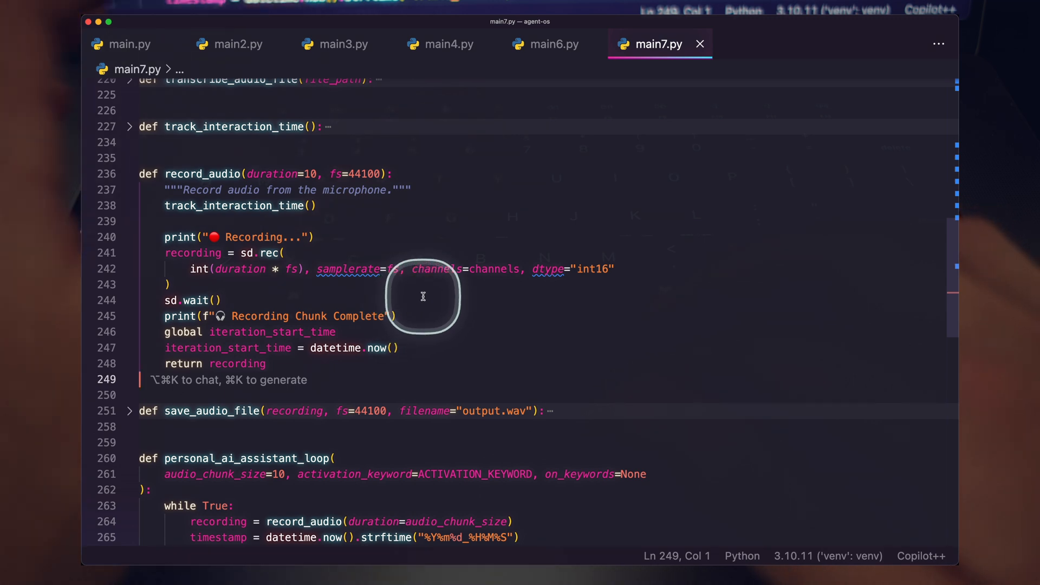
pyautogui.moveTo(422, 296)
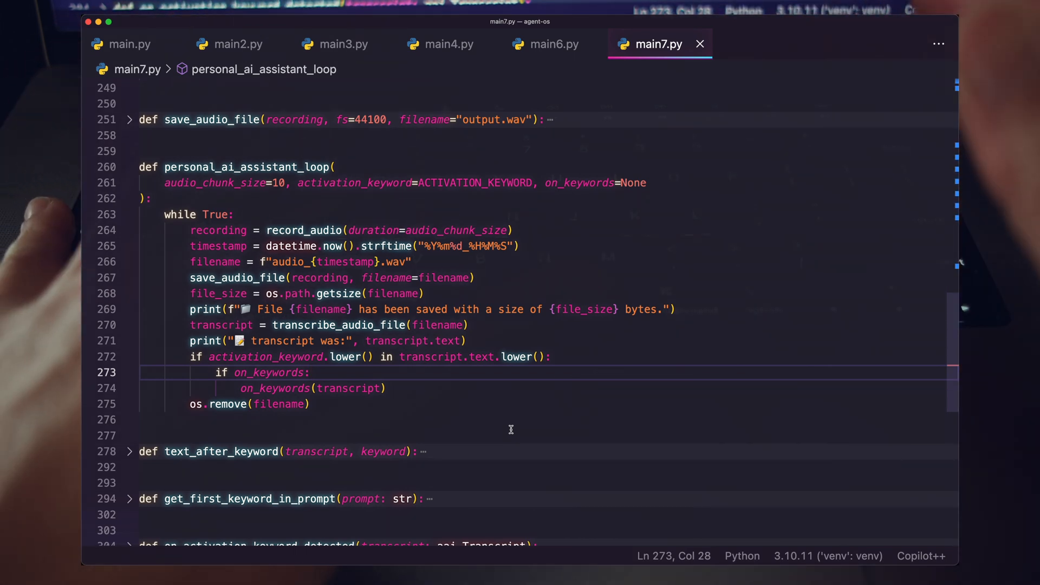
pyautogui.moveTo(510, 423)
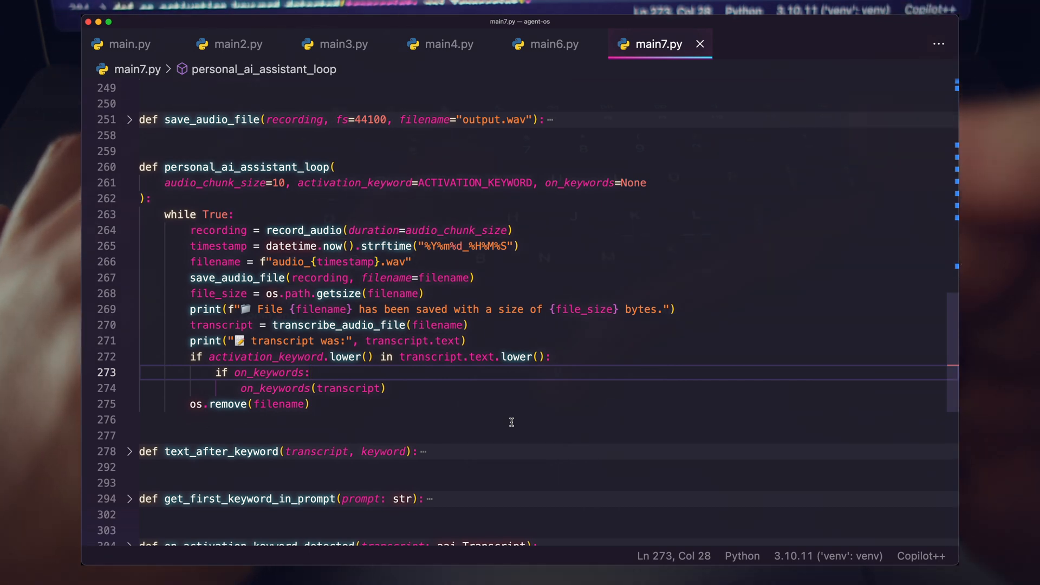
pyautogui.click(587, 419)
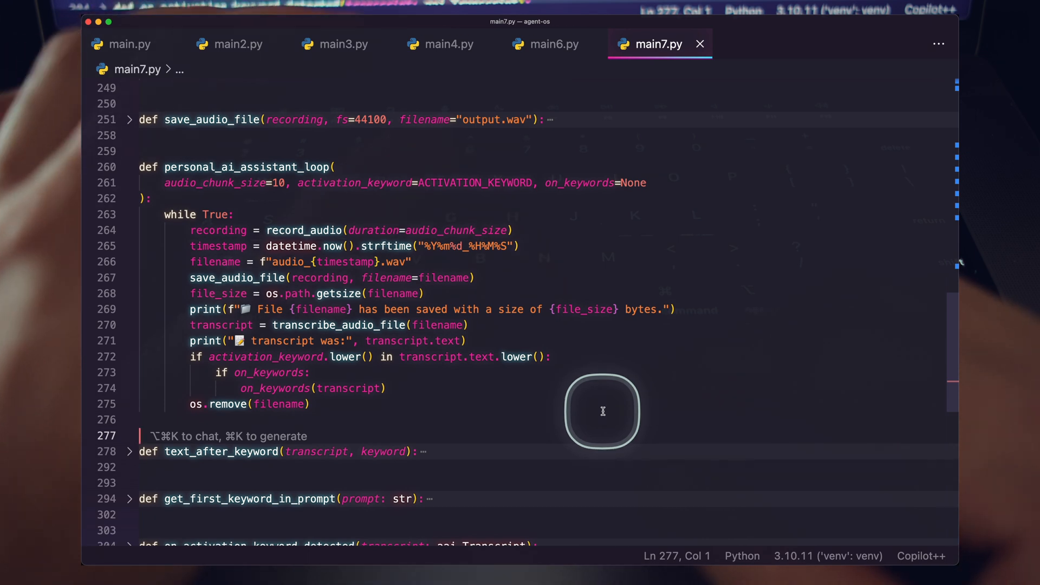
pyautogui.moveTo(275, 372)
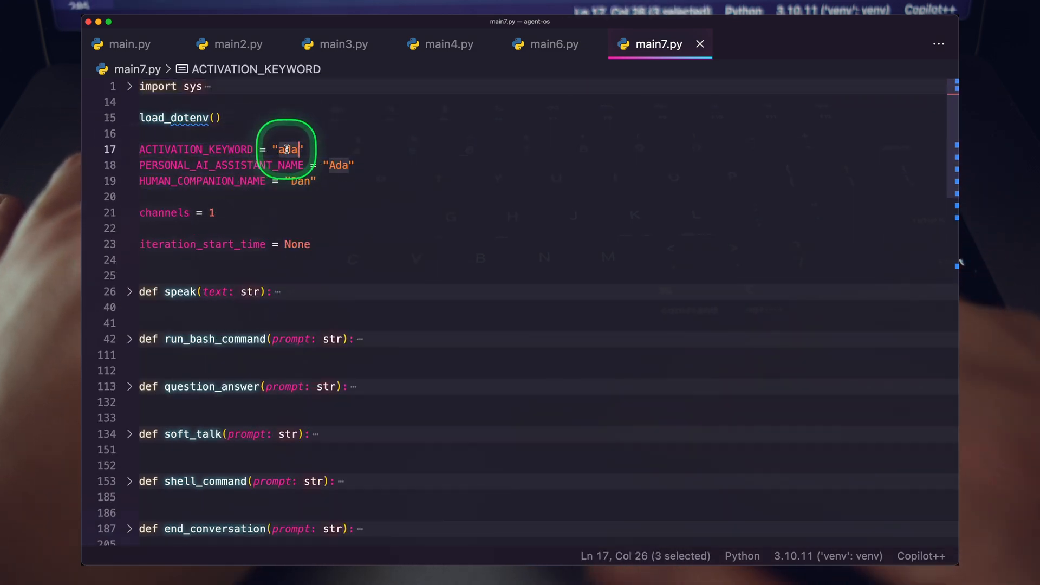
# Step: Scroll from the ACTIVATION_KEYWORD 'ada' constant back down to the keyword-checking while loop
pyautogui.scroll(-3)
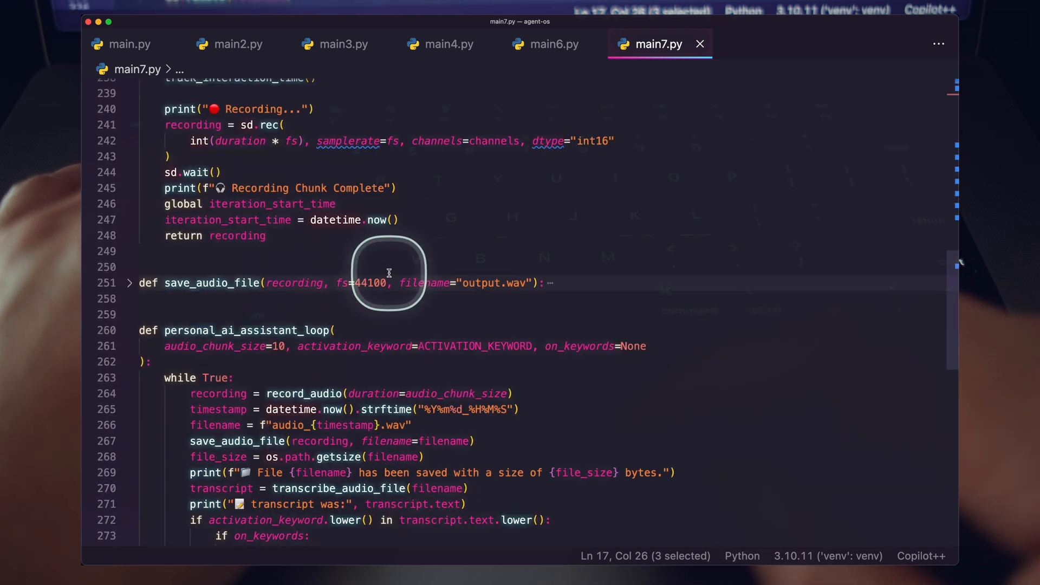
pyautogui.scroll(-3)
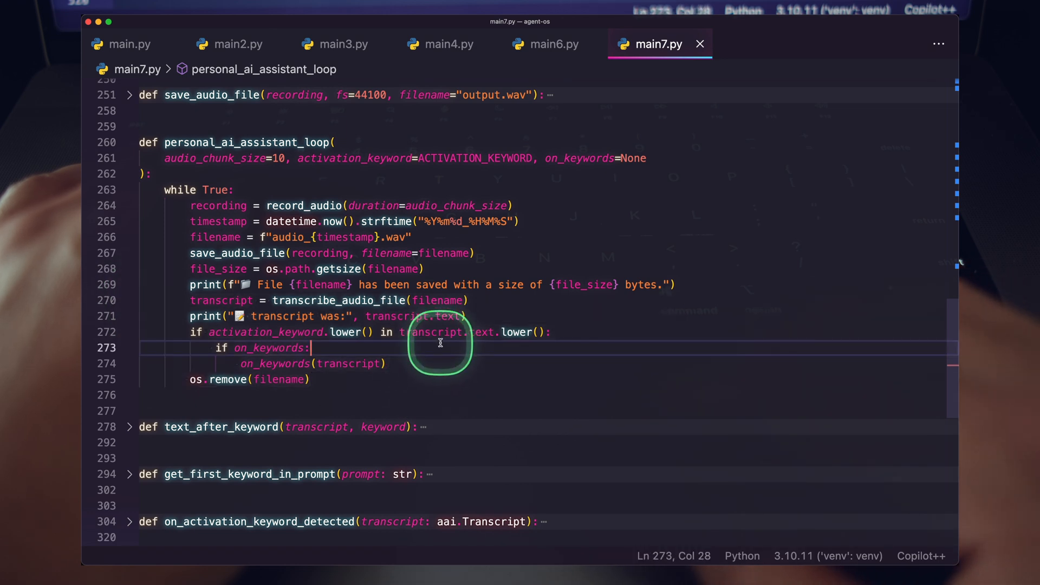
pyautogui.moveTo(269, 343)
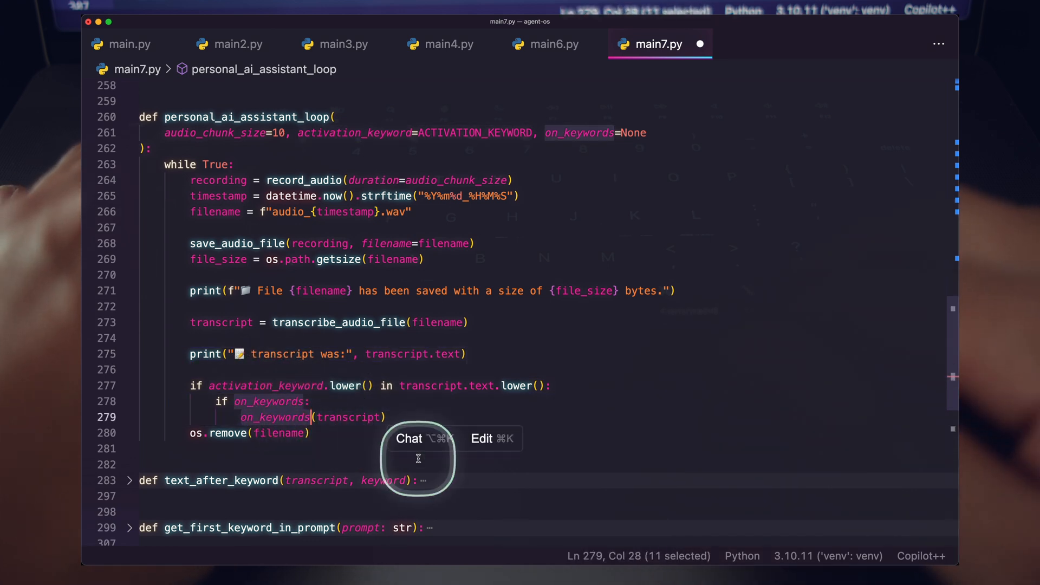
pyautogui.scroll(-3)
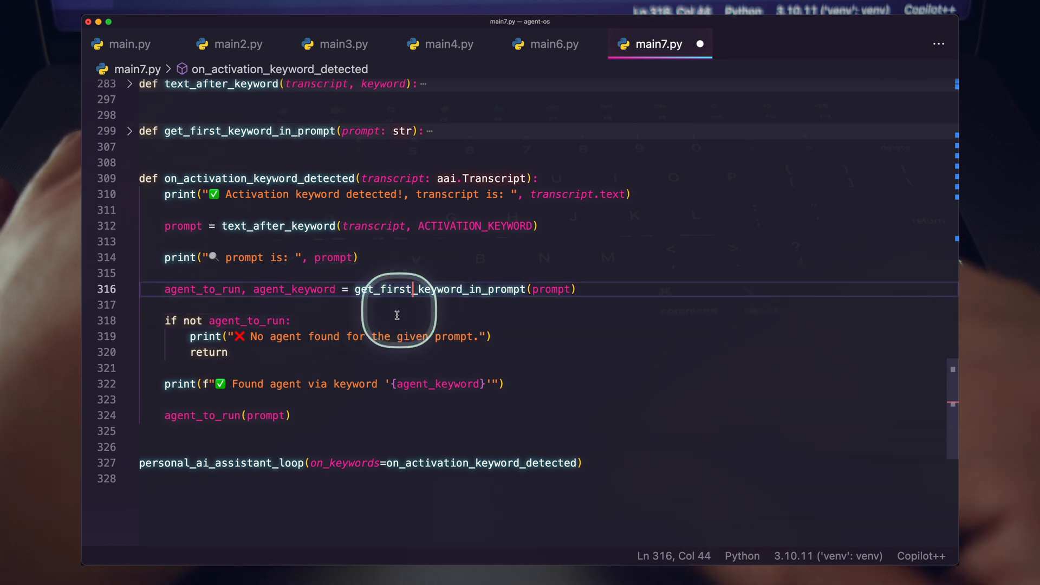
pyautogui.moveTo(478, 289)
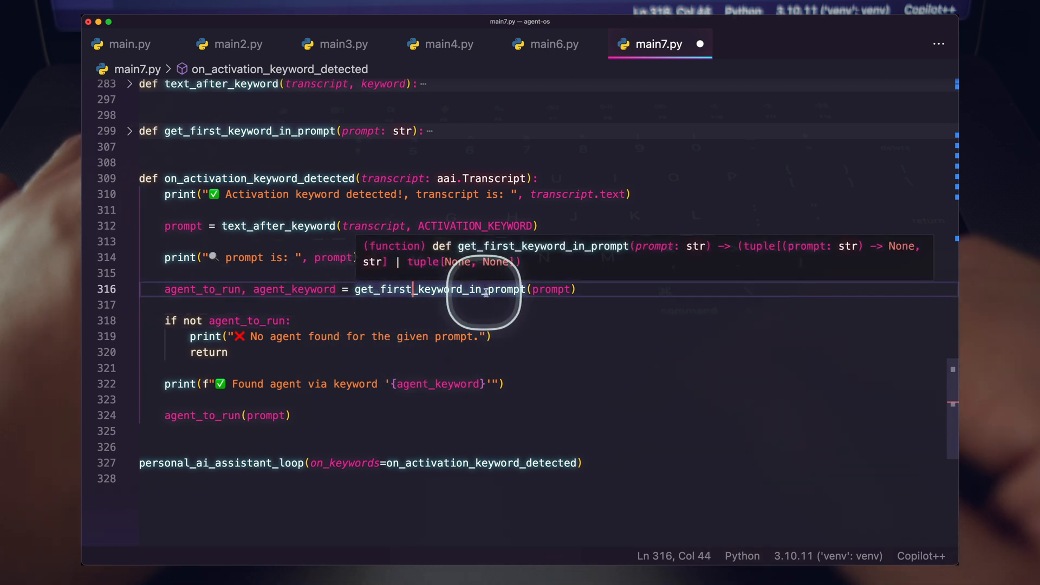
pyautogui.click(130, 131)
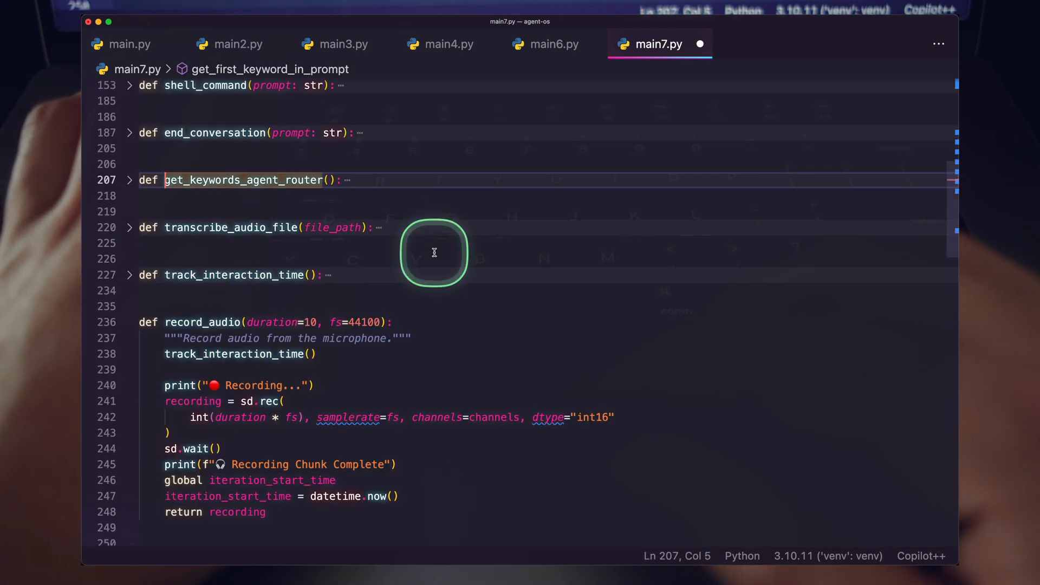
pyautogui.click(130, 180)
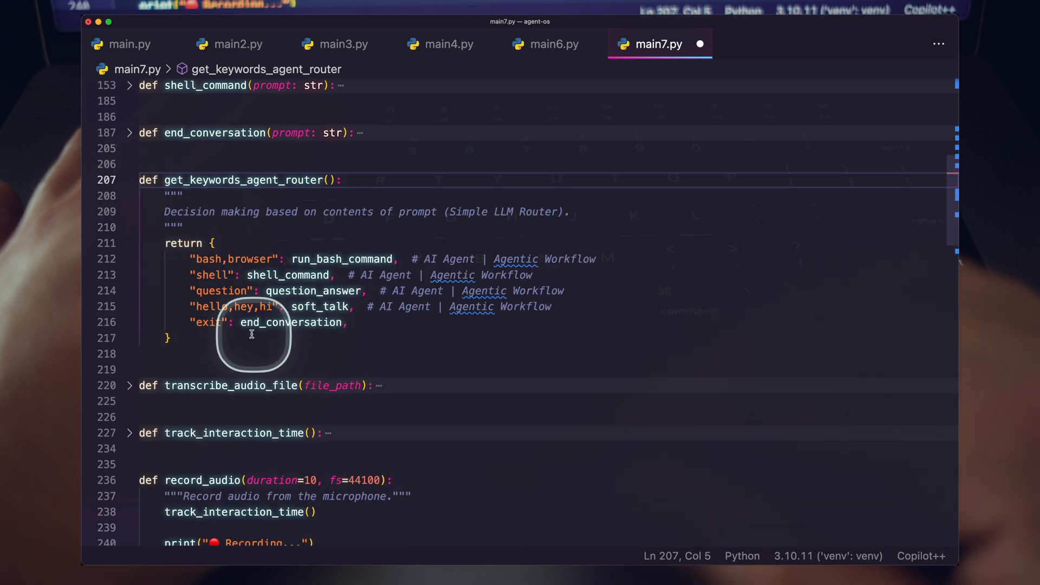
pyautogui.click(506, 361)
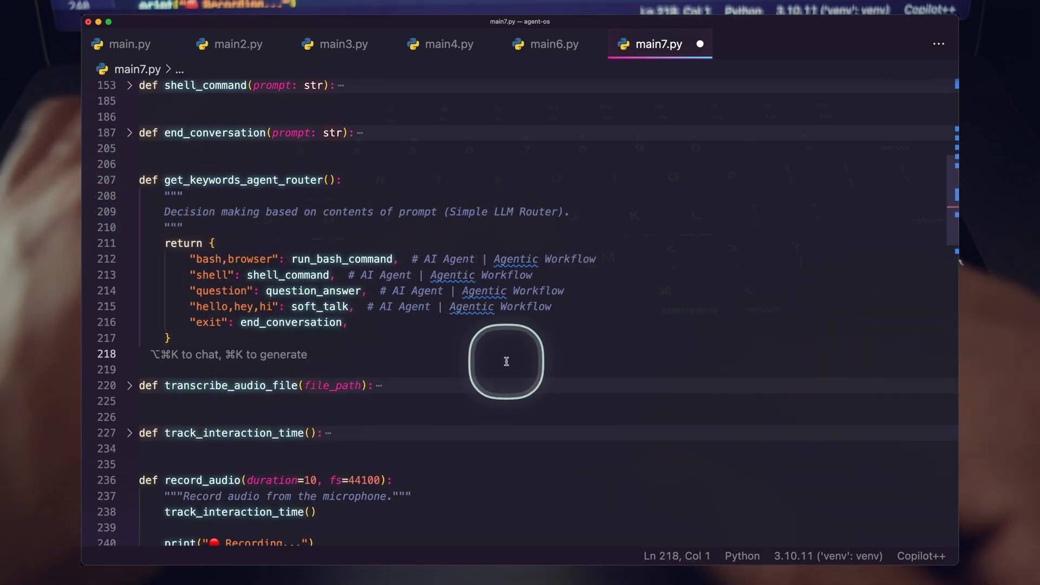
pyautogui.click(169, 338)
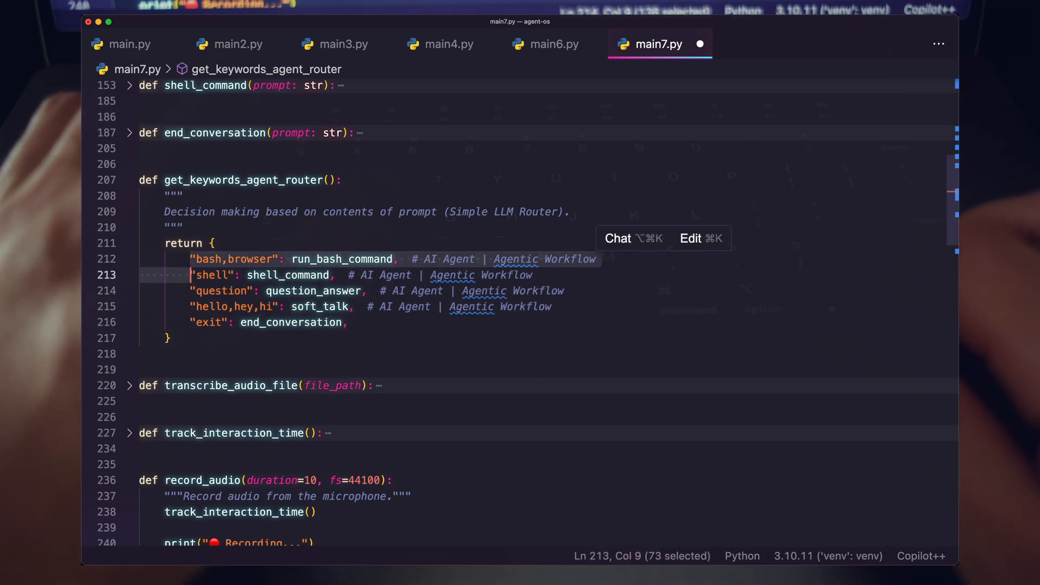
pyautogui.click(198, 259)
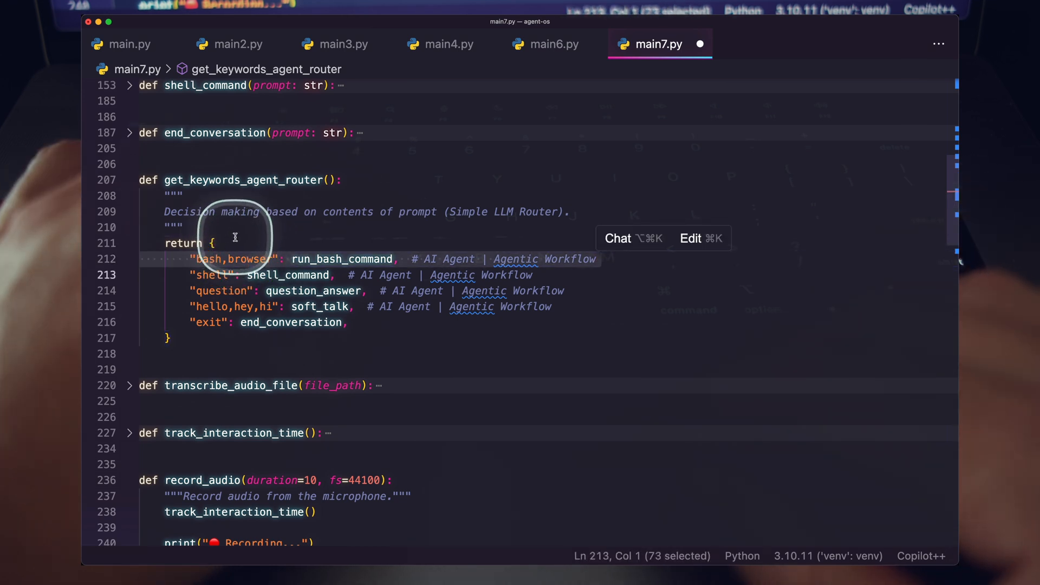
pyautogui.click(182, 259)
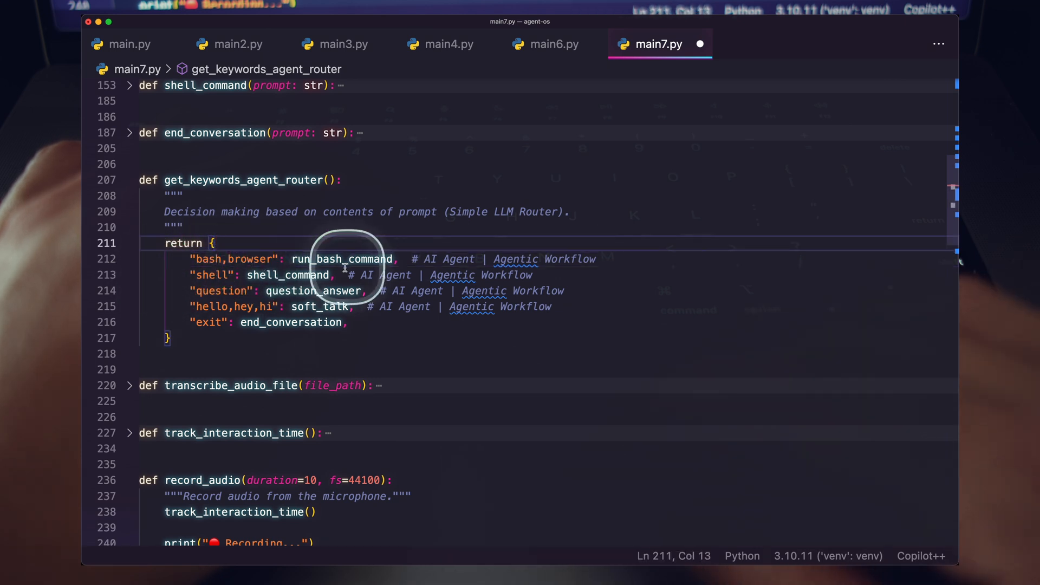
pyautogui.doubleClick(341, 258)
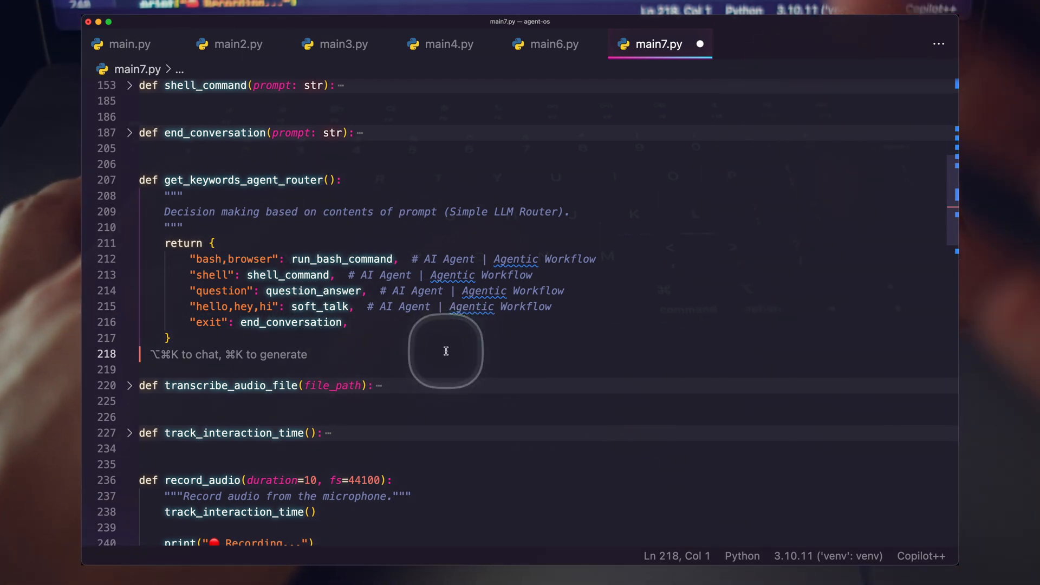
pyautogui.click(445, 351)
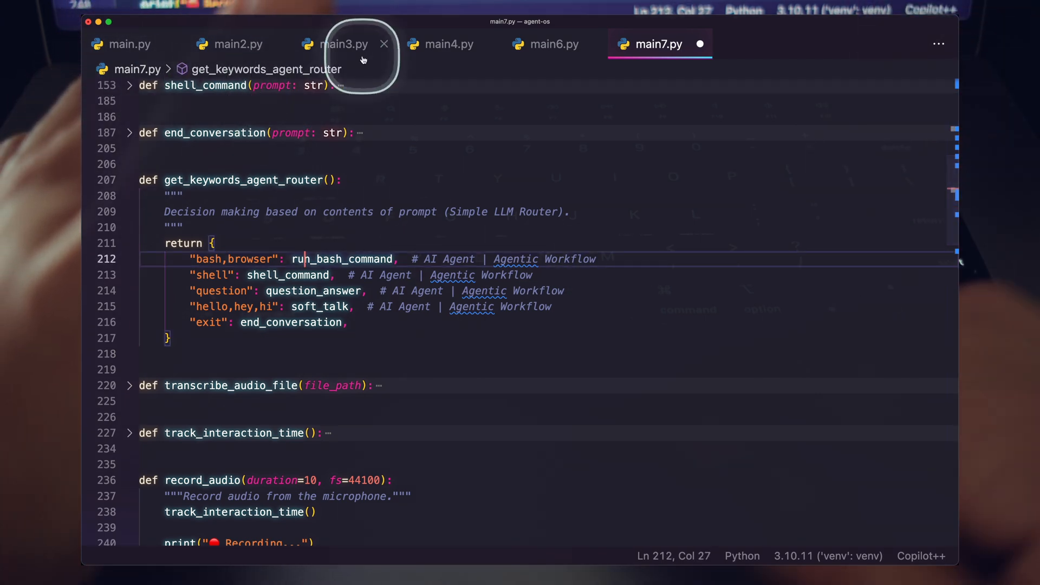
# Step: Show the integrated terminal with the earlier run log routing 'shell' to a find command and detecting exit
pyautogui.click(348, 322)
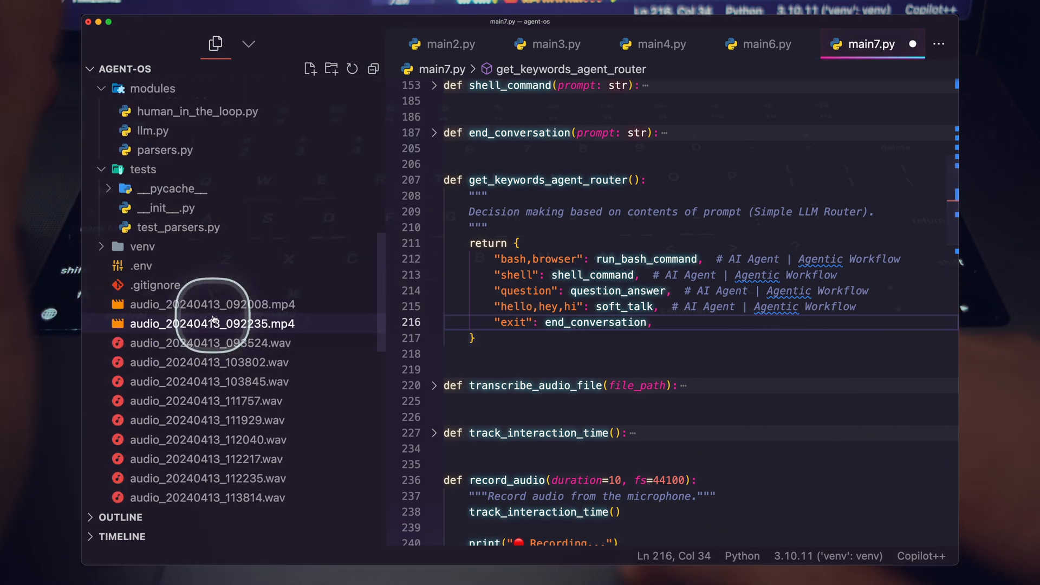
pyautogui.scroll(-3)
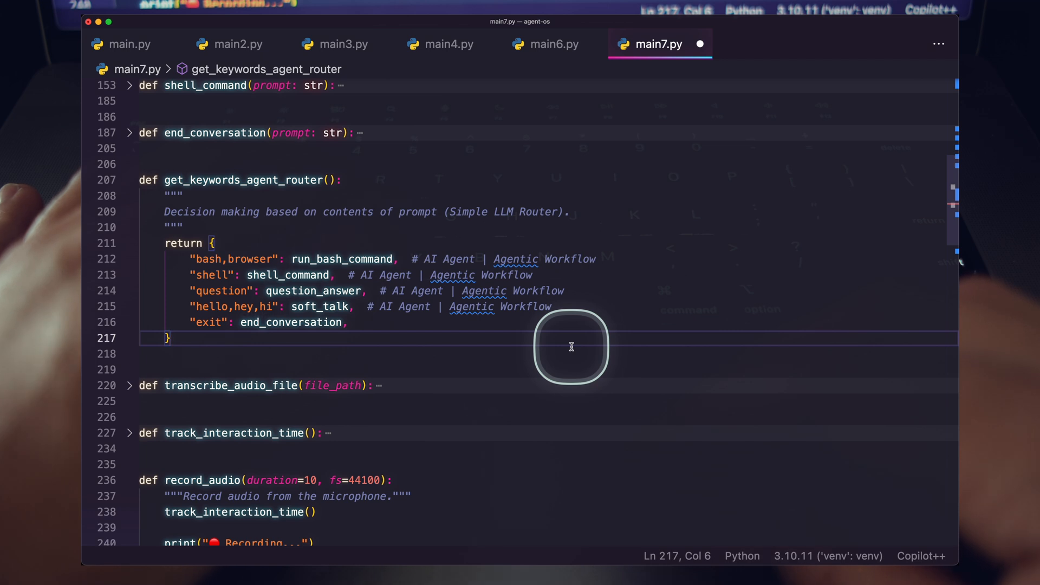
pyautogui.moveTo(186, 378)
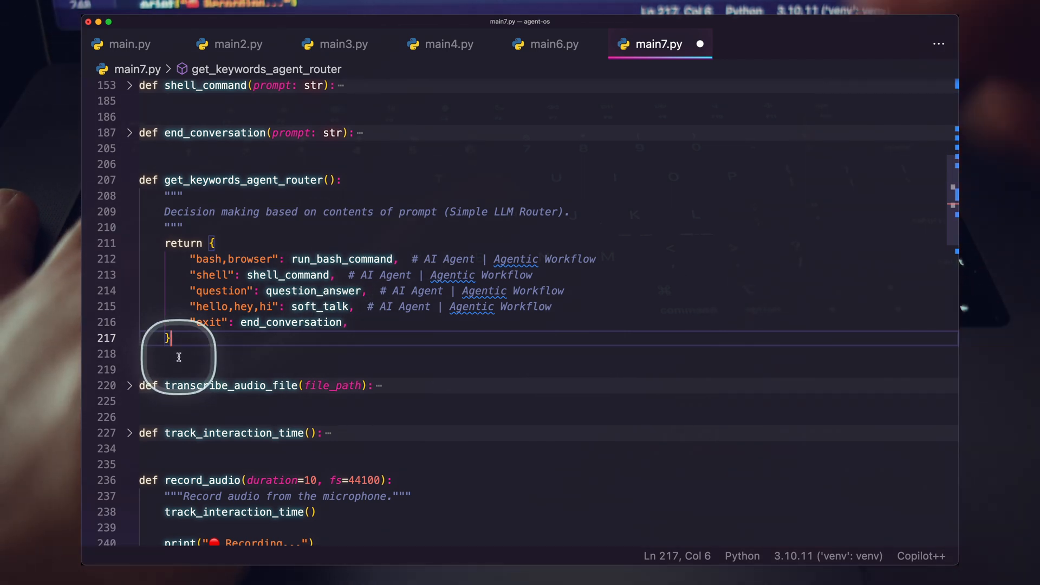
pyautogui.click(198, 354)
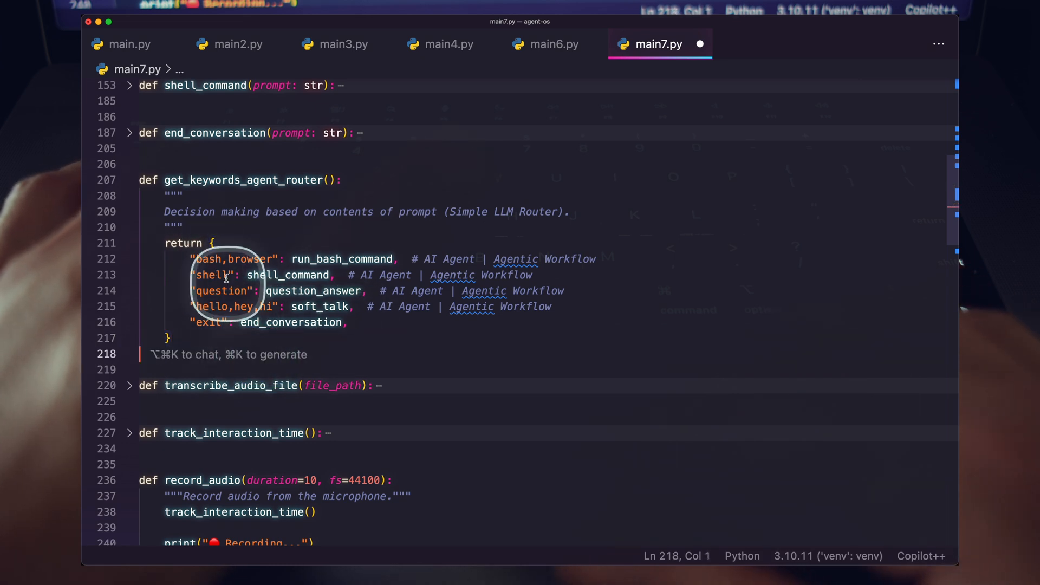
pyautogui.click(219, 290)
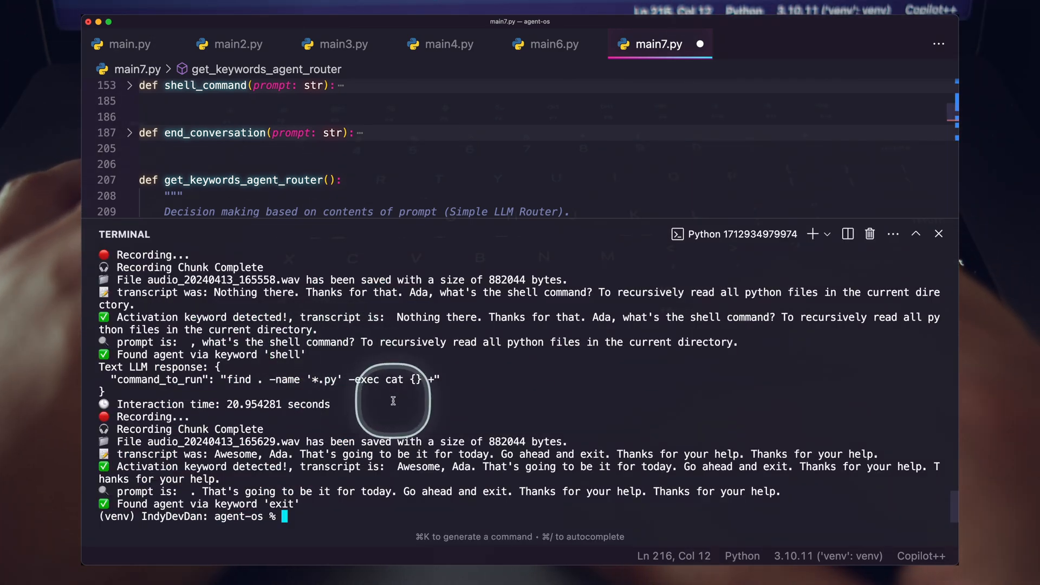
# Step: Close the terminal to head toward run_bash_command and its available bash commands prompt
pyautogui.click(939, 233)
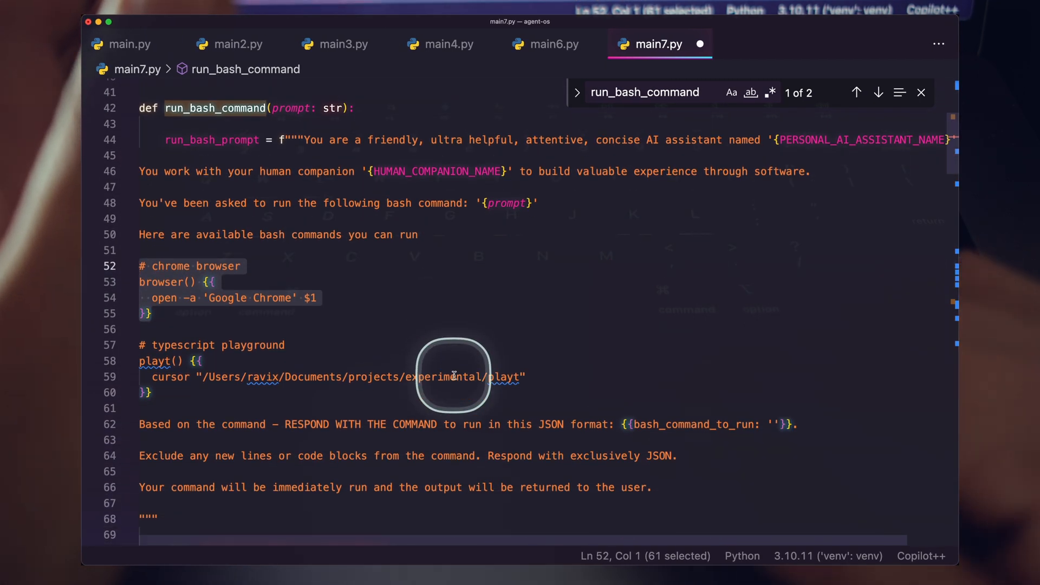
pyautogui.click(317, 297)
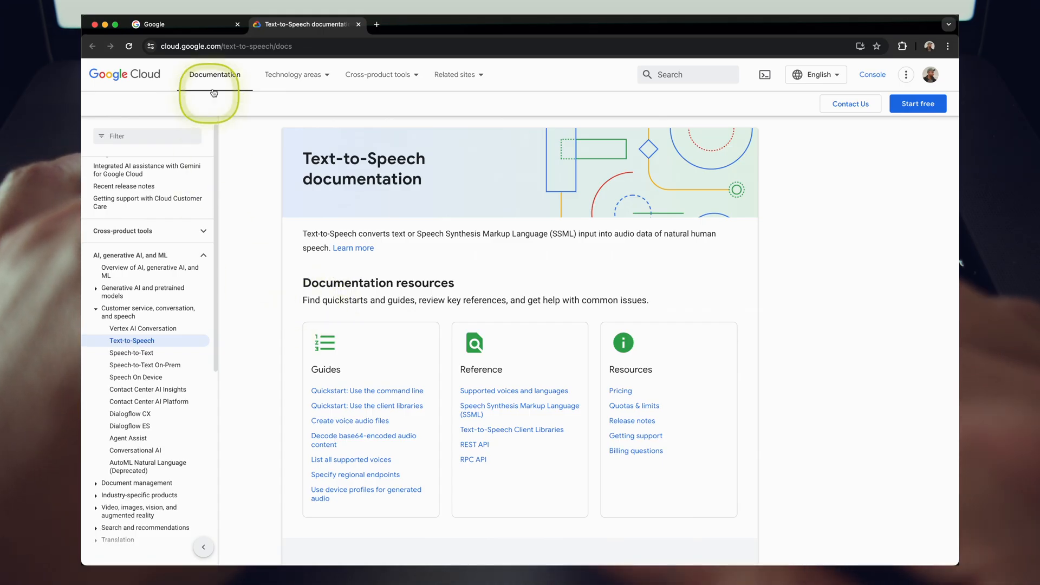
pyautogui.moveTo(227, 158)
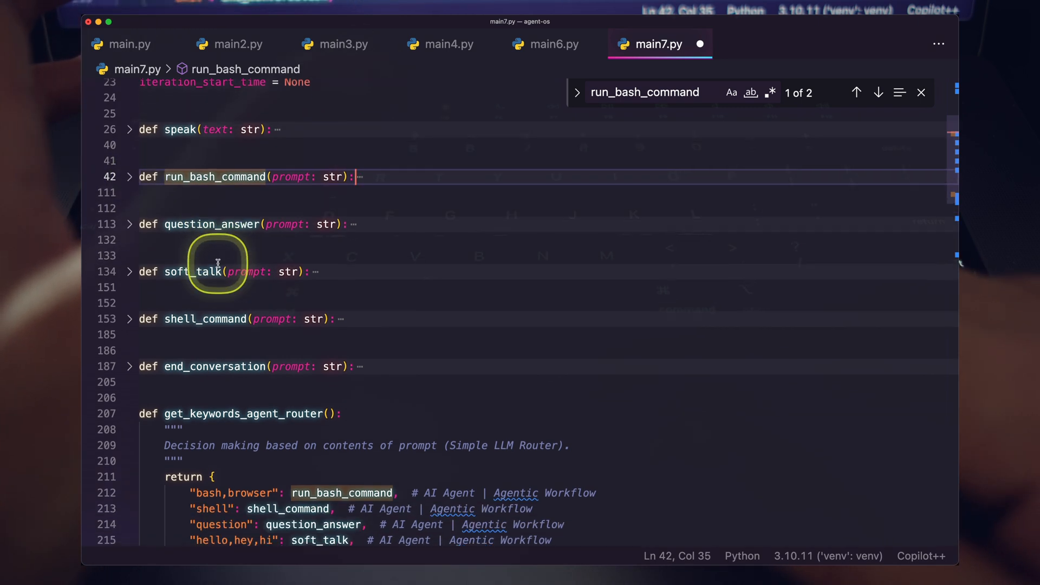
# Step: Jump from the router dictionary to the shell_command definition and view its clipboard-copy code
pyautogui.scroll(-3)
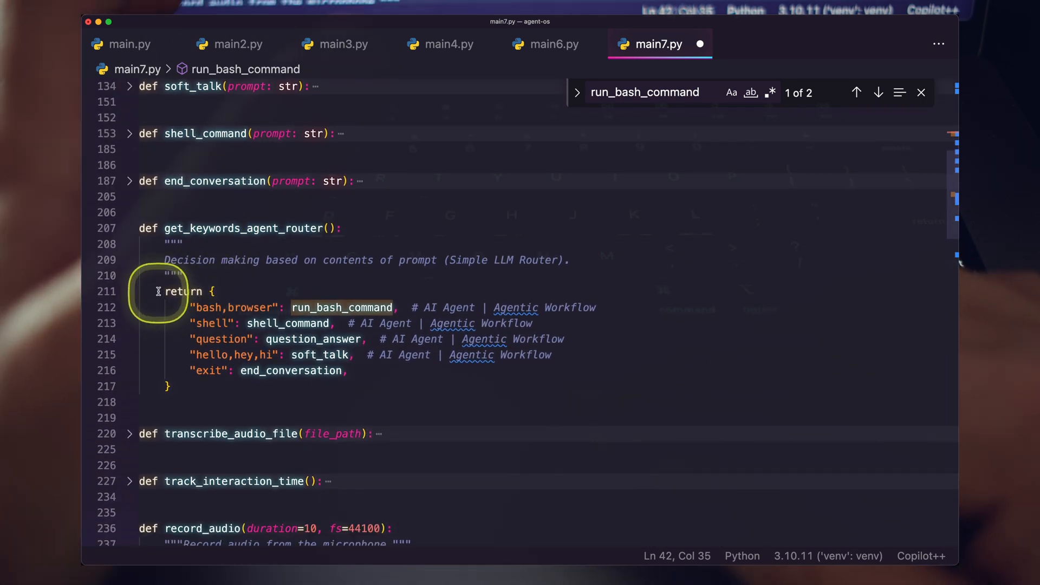
pyautogui.click(169, 387)
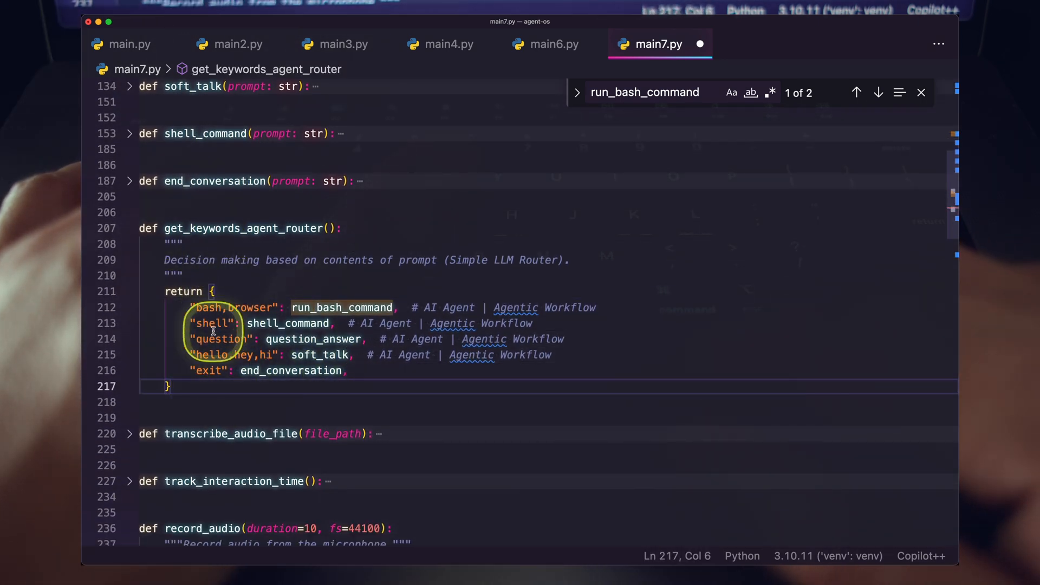
pyautogui.click(188, 133)
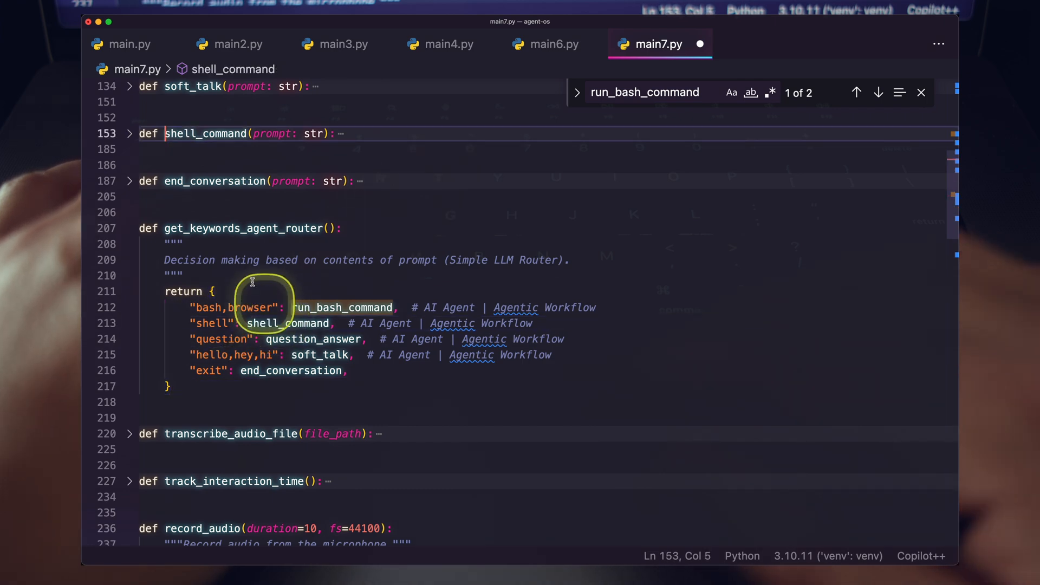
pyautogui.scroll(-3)
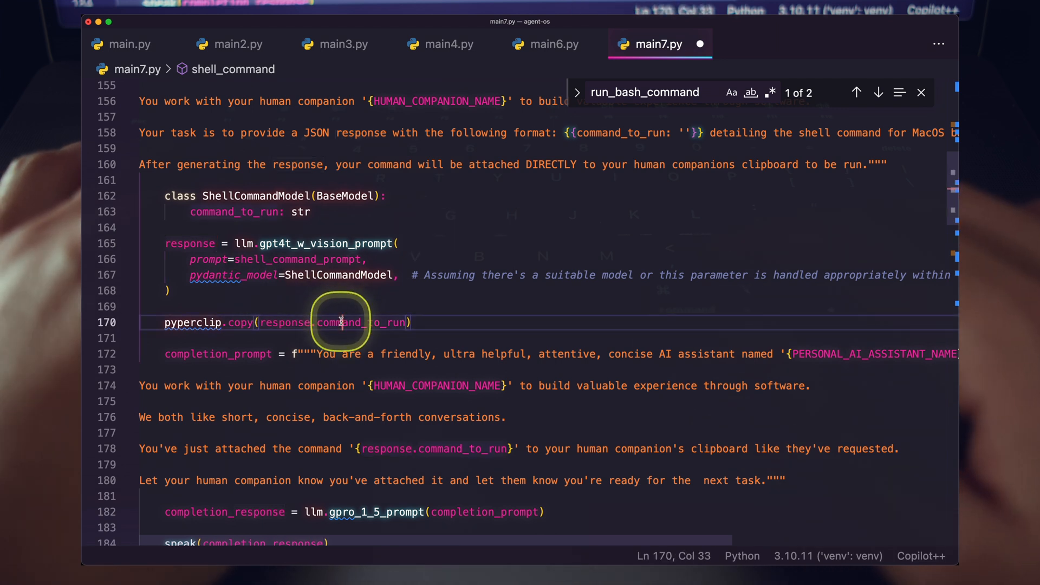
pyautogui.tripleClick(287, 322)
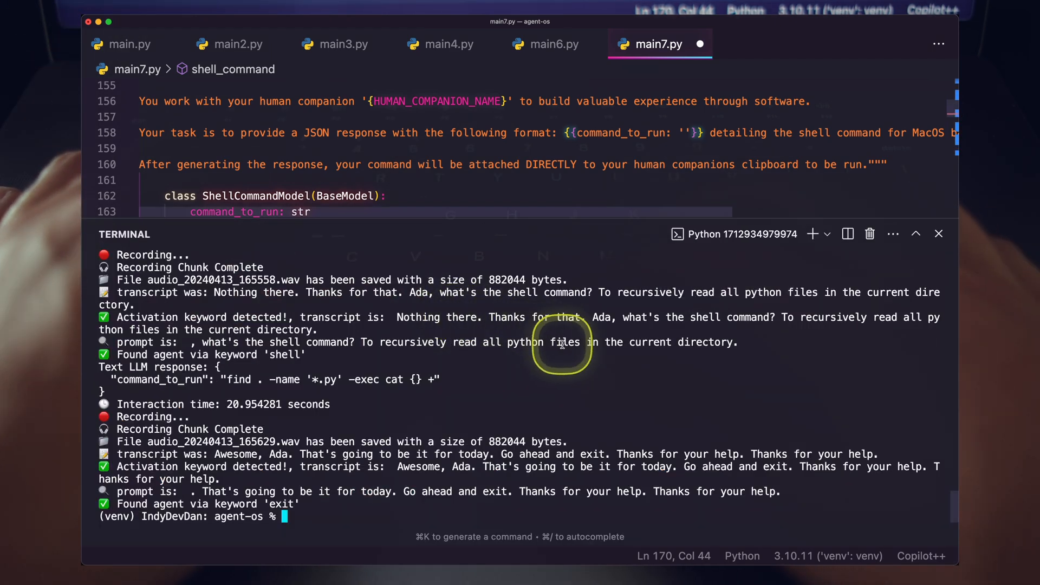
pyautogui.moveTo(407, 417)
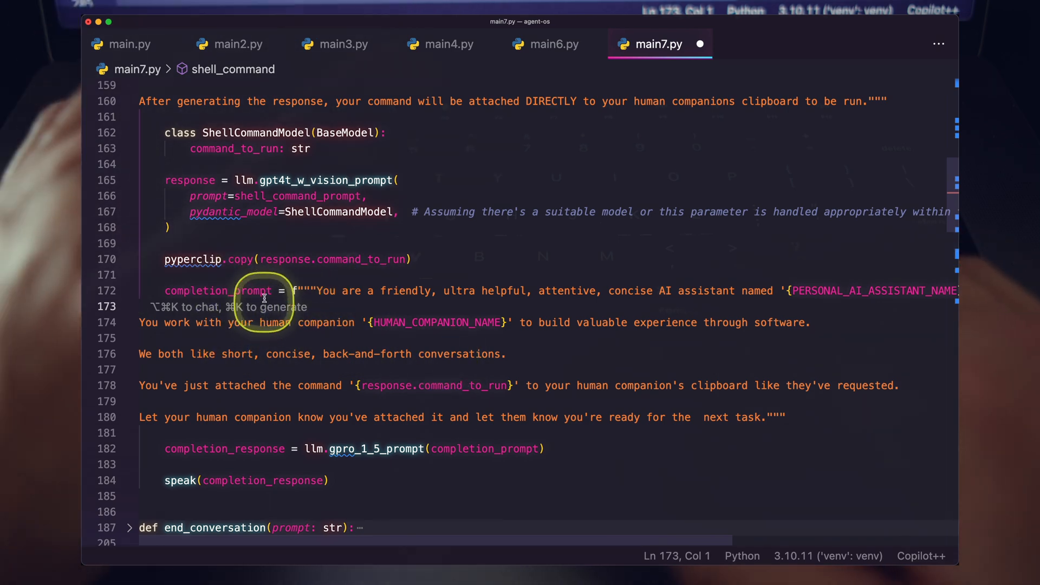
pyautogui.moveTo(307, 462)
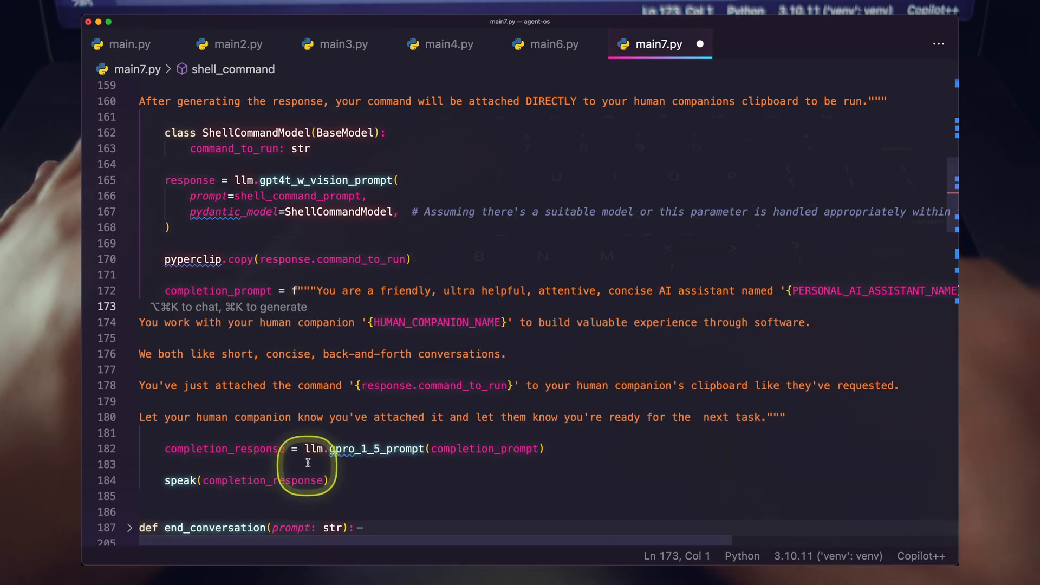
# Step: Step through shell_command's completion prompt lines and switch to the PAR loop slide overlay
pyautogui.click(595, 464)
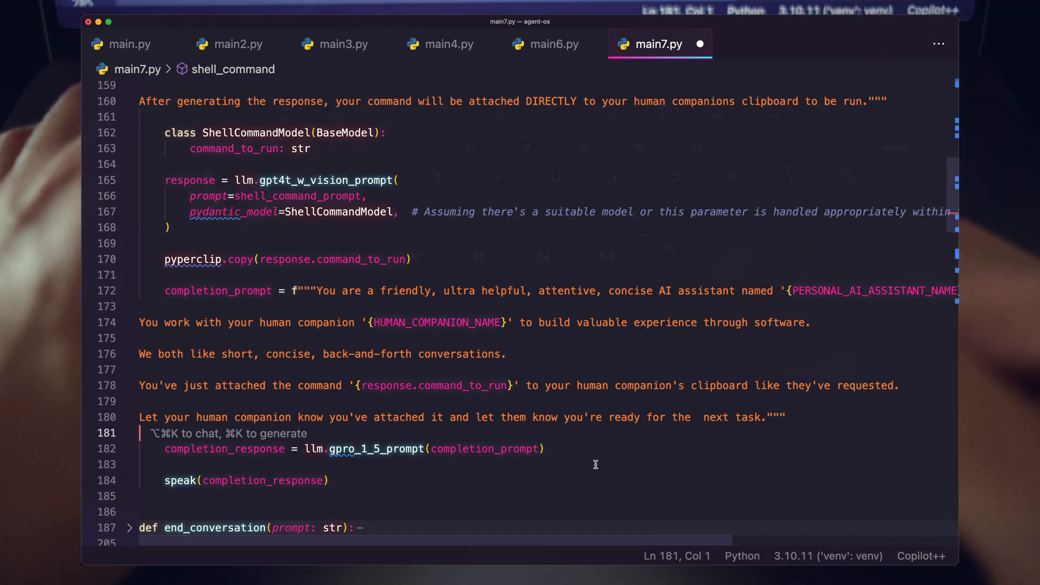
pyautogui.click(563, 472)
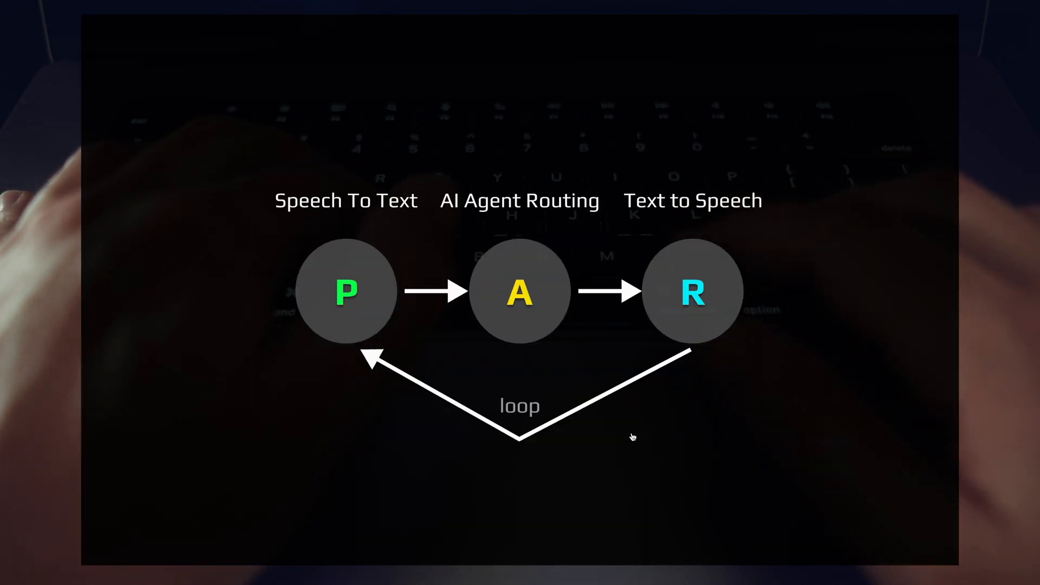
pyautogui.click(527, 448)
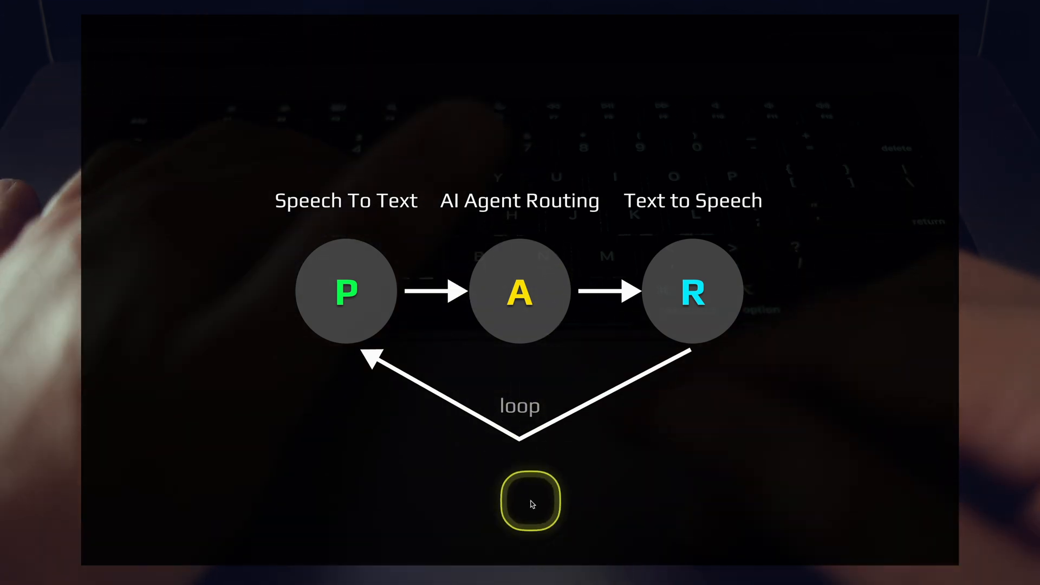
pyautogui.moveTo(650, 414)
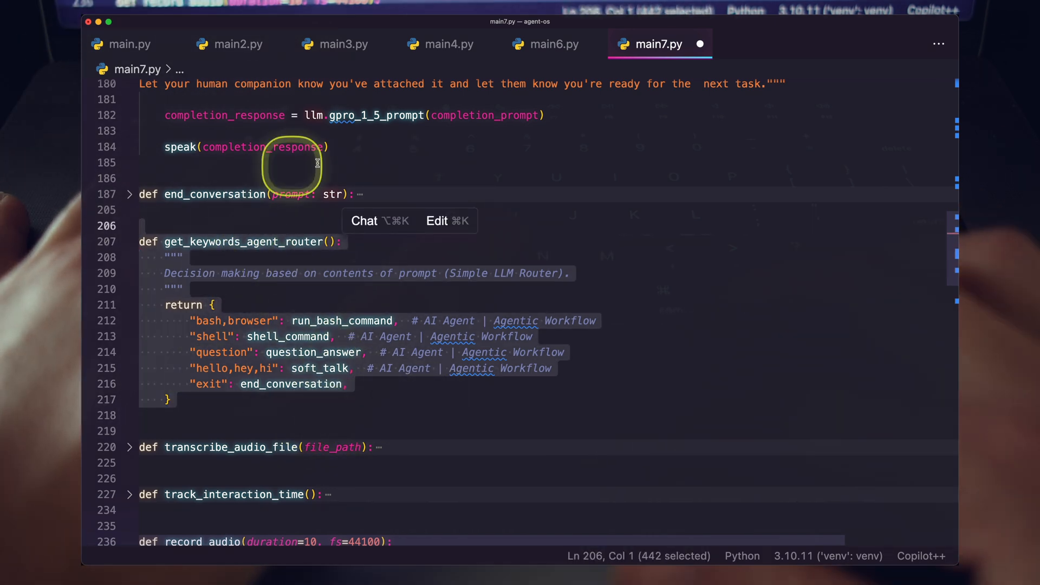
pyautogui.moveTo(186, 408)
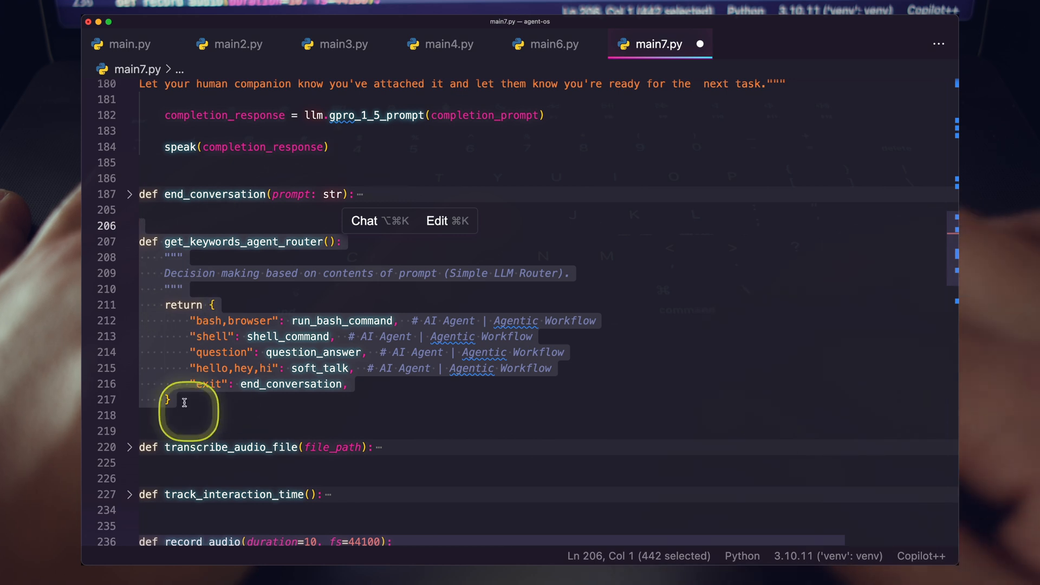
pyautogui.moveTo(325, 411)
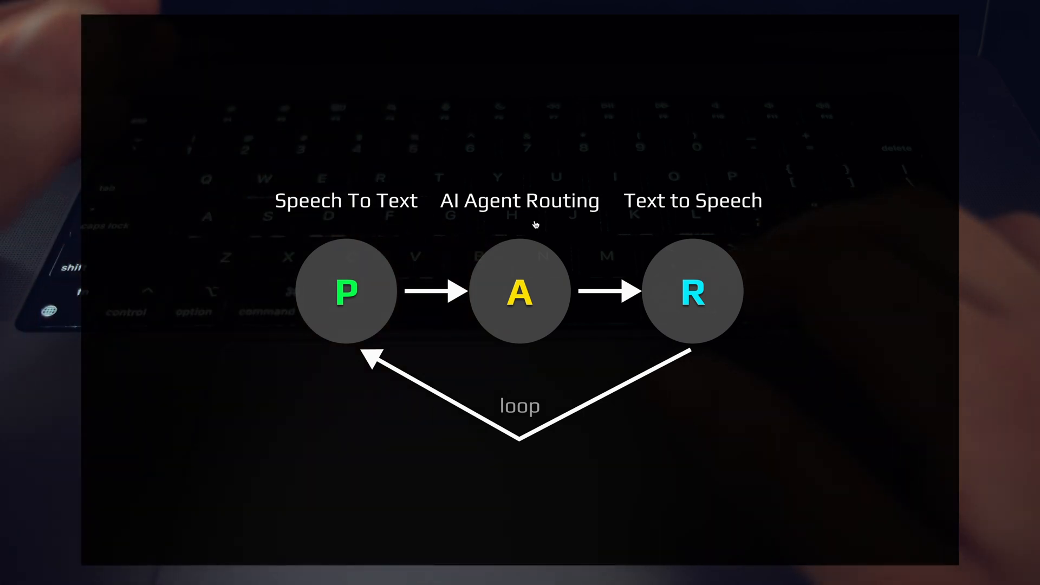
pyautogui.click(520, 292)
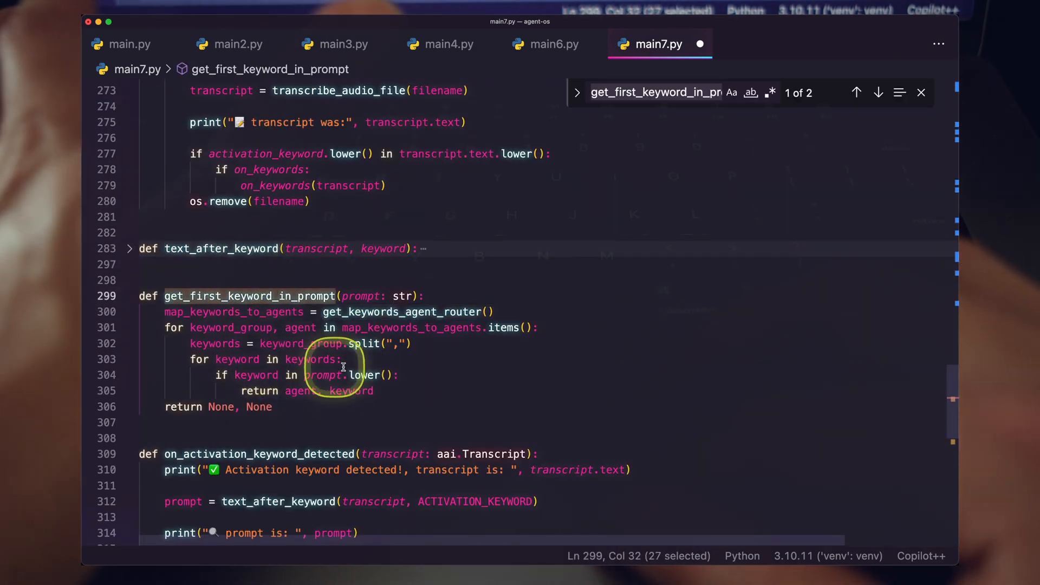
pyautogui.moveTo(339, 407)
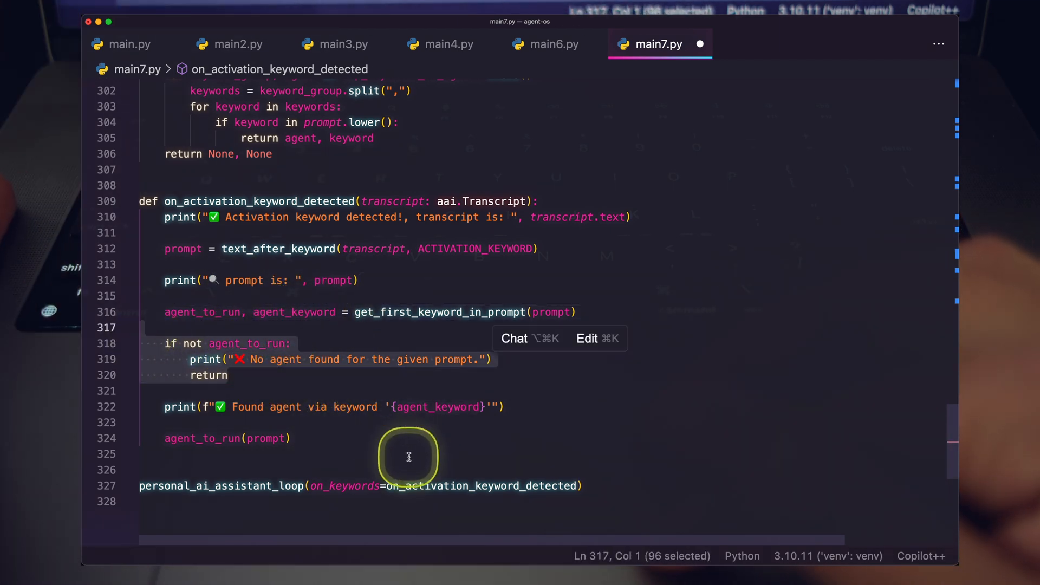
pyautogui.moveTo(332, 446)
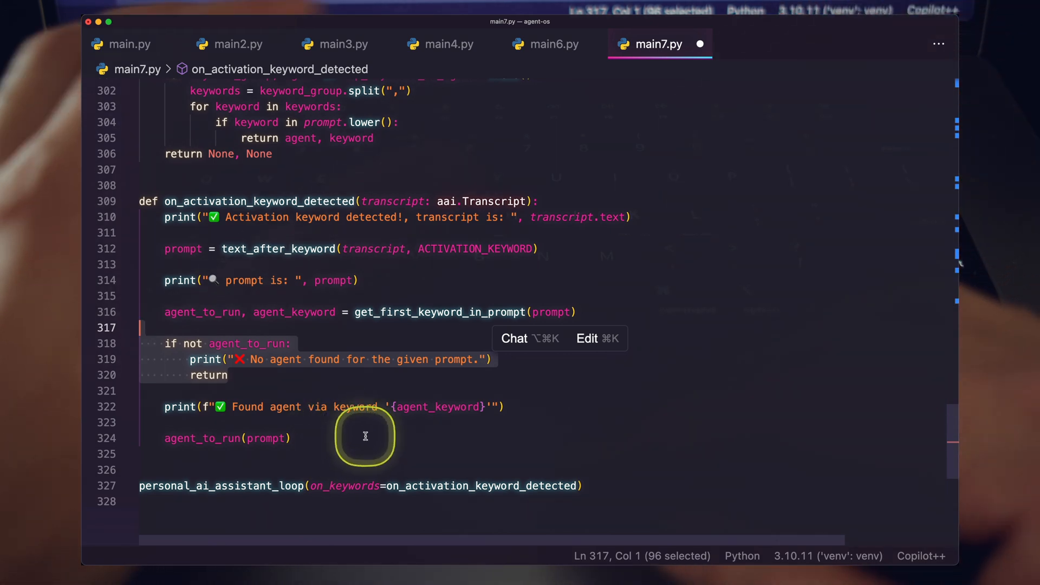
pyautogui.moveTo(383, 430)
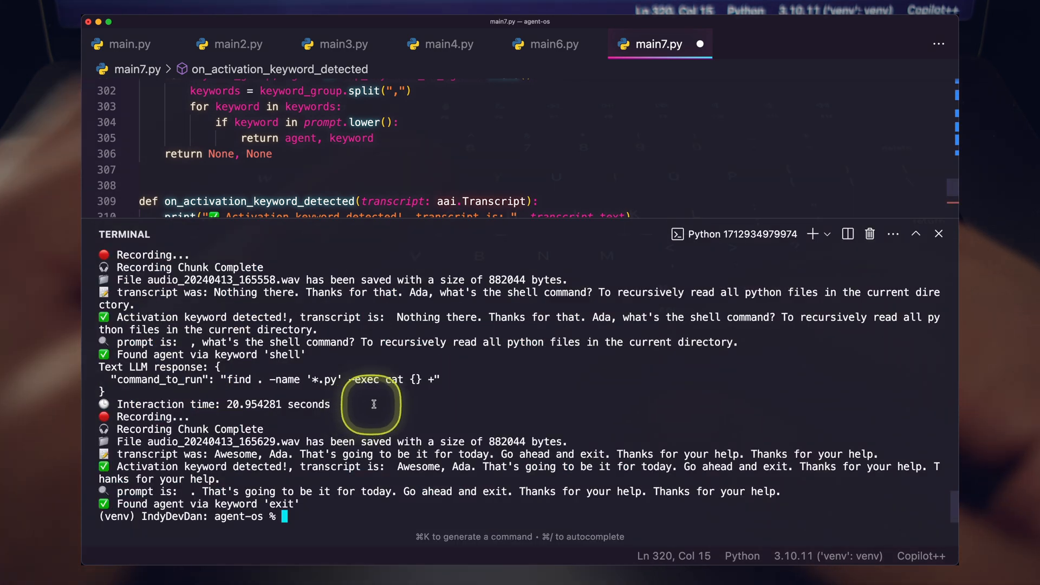
pyautogui.moveTo(150, 404)
pyautogui.write('py main7.py')
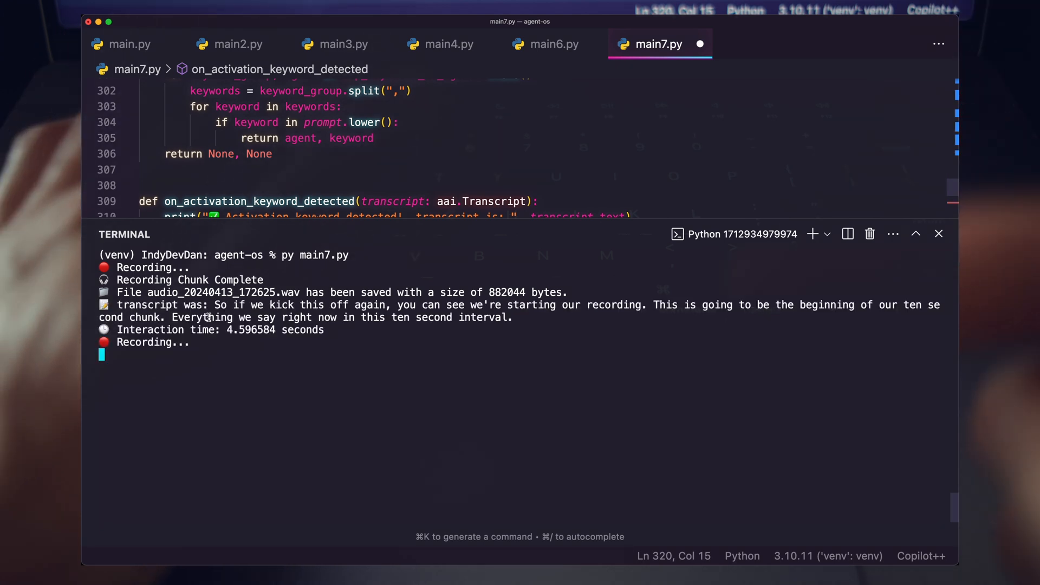
pyautogui.moveTo(406, 305)
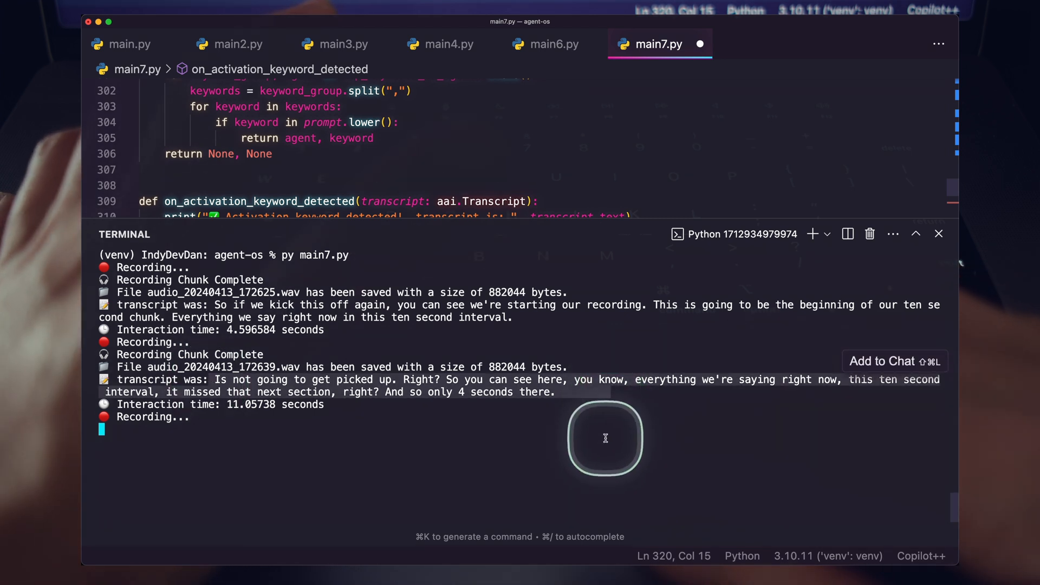
pyautogui.moveTo(484, 454)
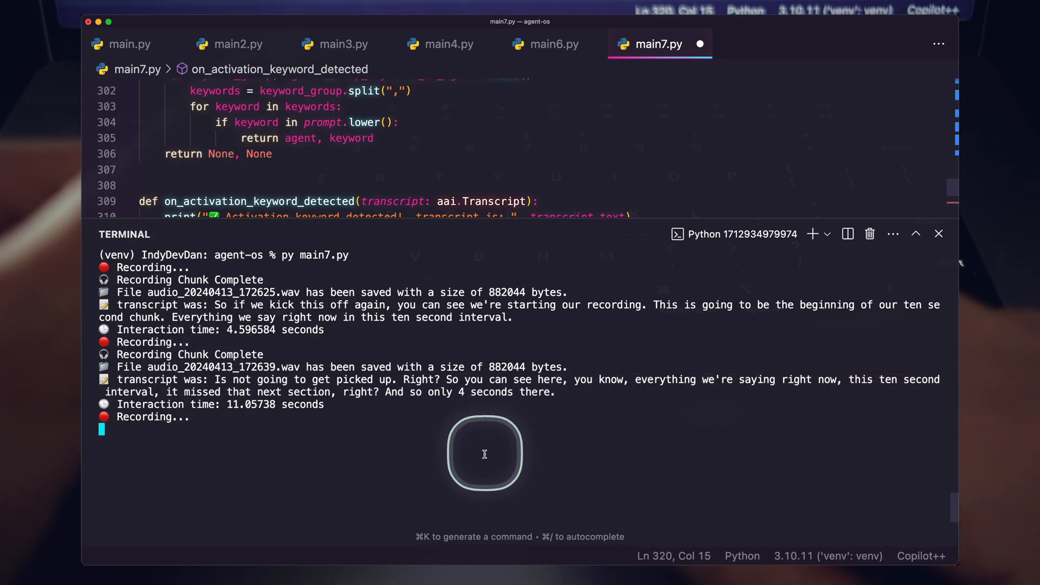
pyautogui.moveTo(331, 465)
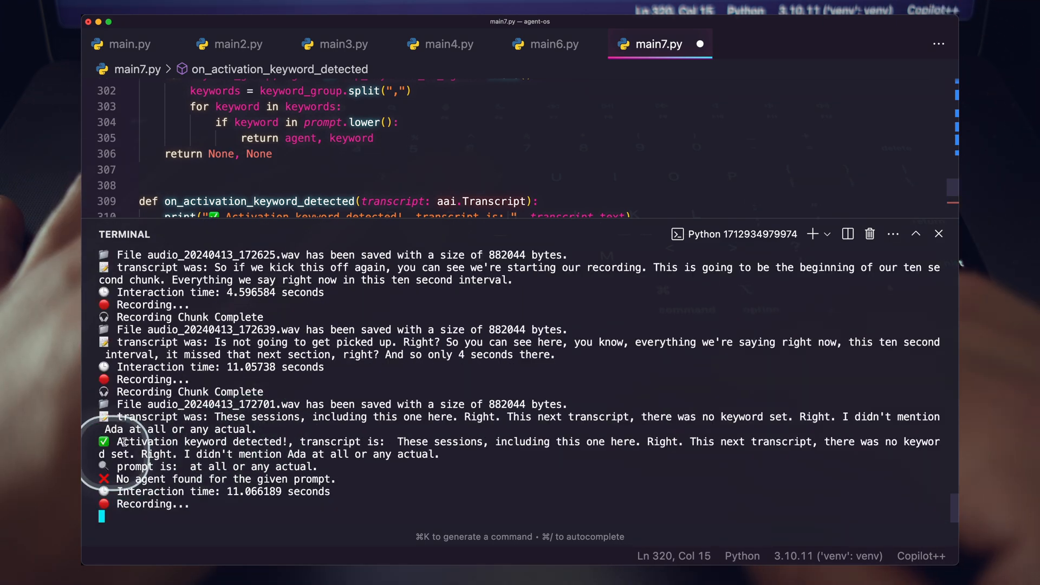
pyautogui.moveTo(378, 480)
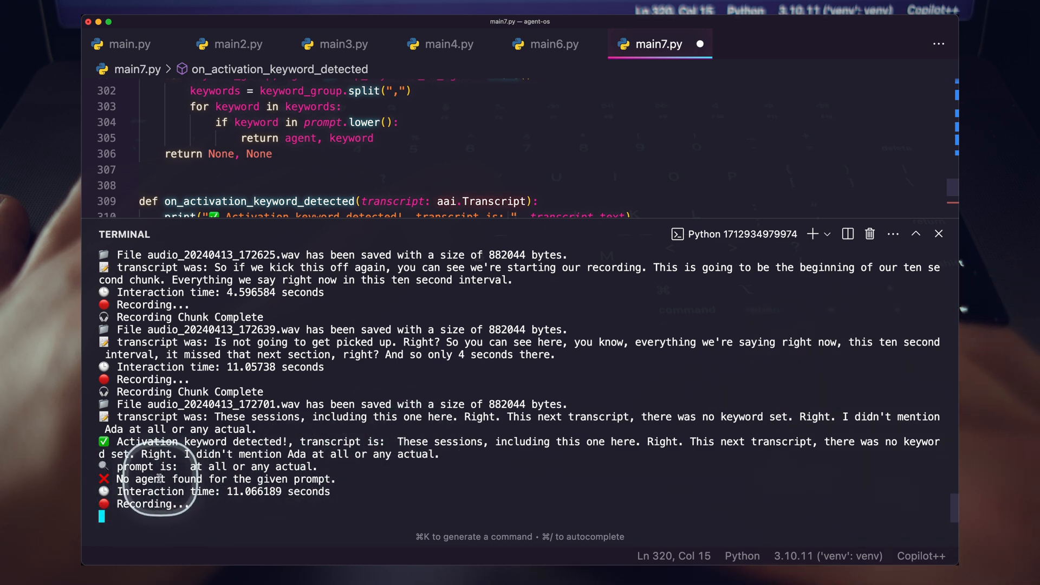
# Step: Interrupt the running main7.py with Ctrl+C after the recording chunks finish
pyautogui.press('ctrl+c')
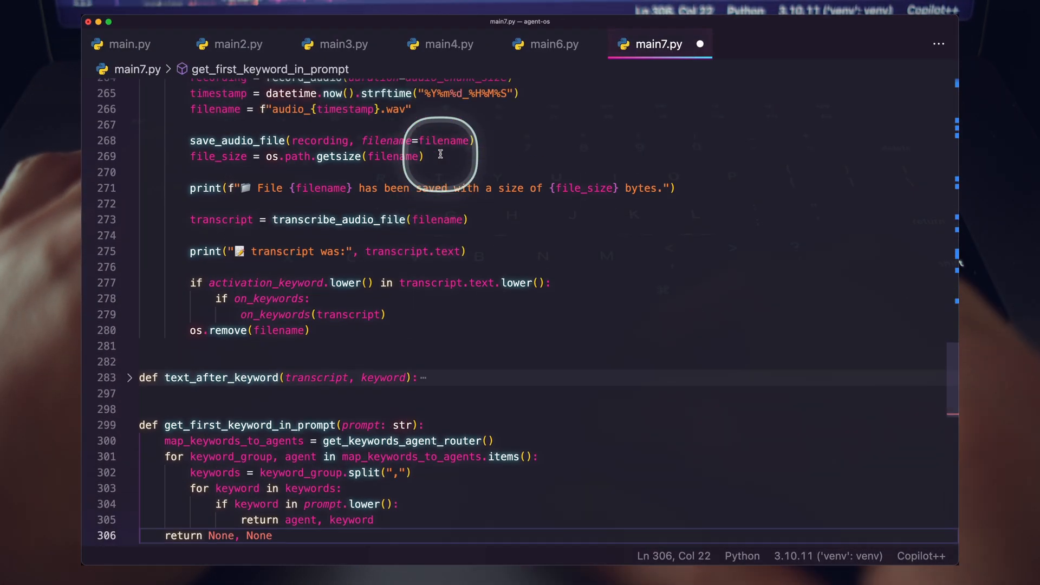
# Step: Scroll up in main7.py to get_keywords_agent_router with the soft_talk hello/hey/hi entry
pyautogui.scroll(3)
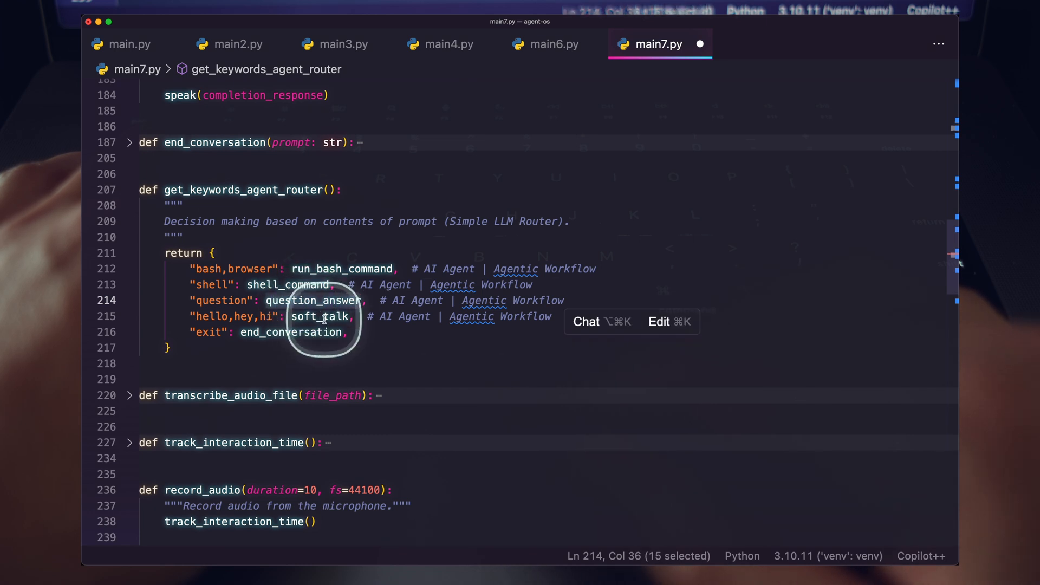
pyautogui.click(425, 332)
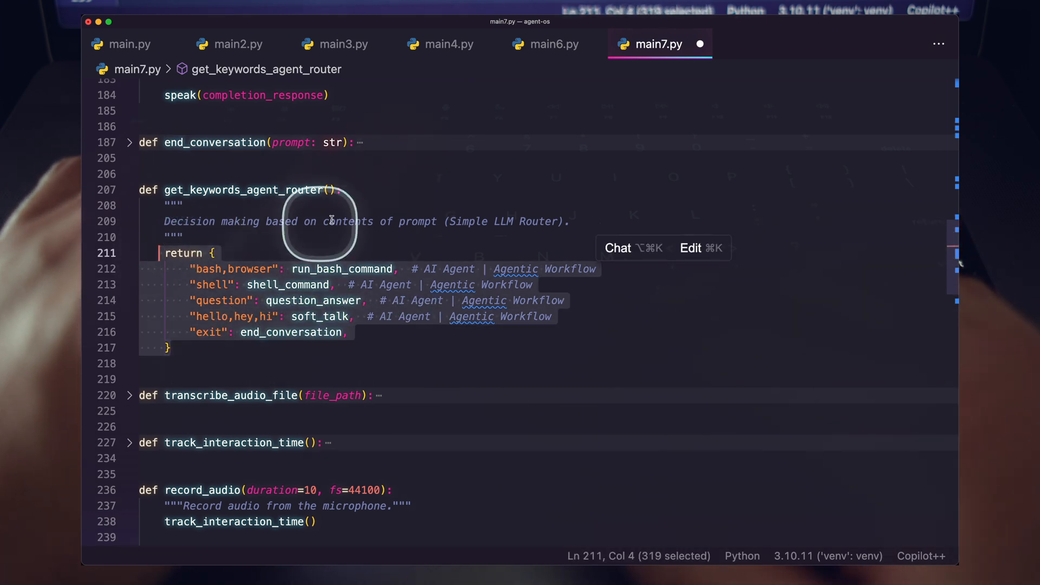
pyautogui.moveTo(290, 360)
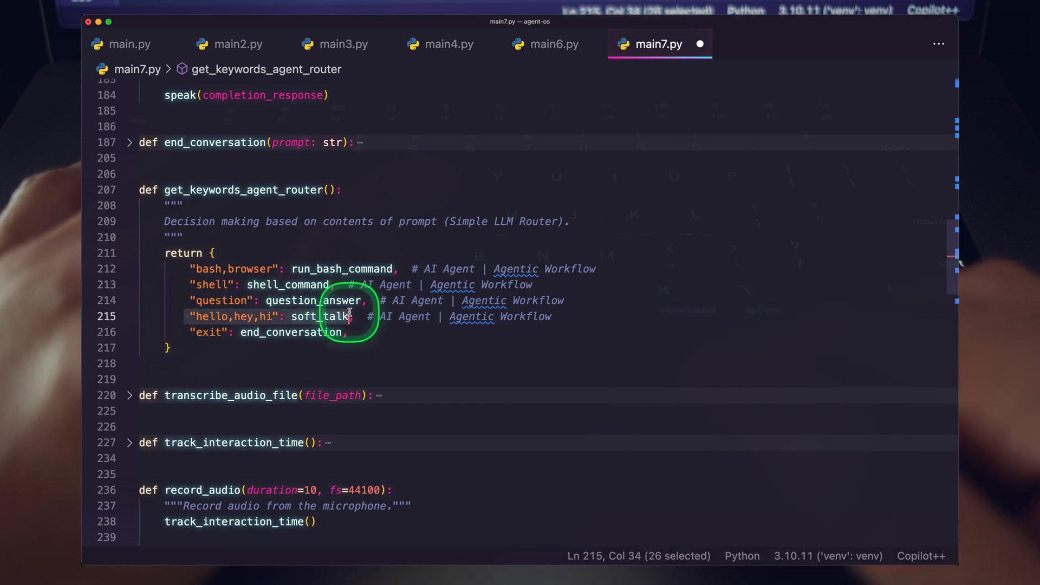
pyautogui.click(199, 332)
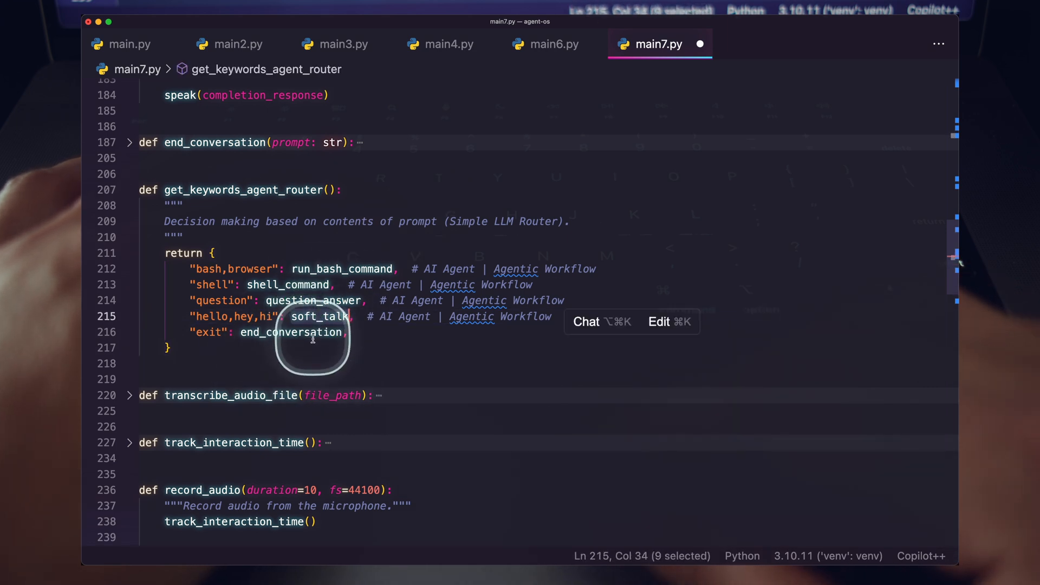
pyautogui.click(524, 348)
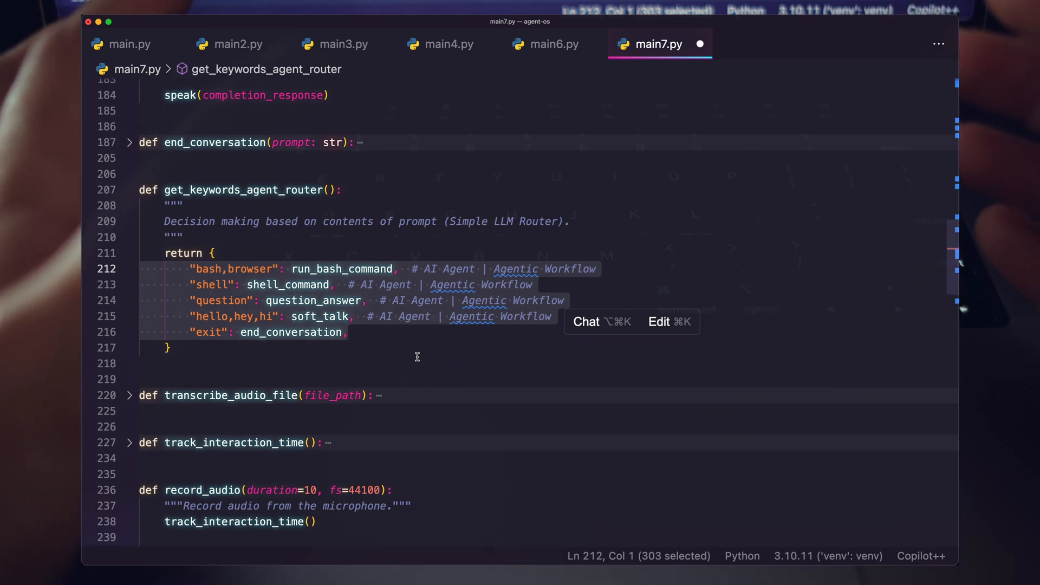
pyautogui.click(169, 347)
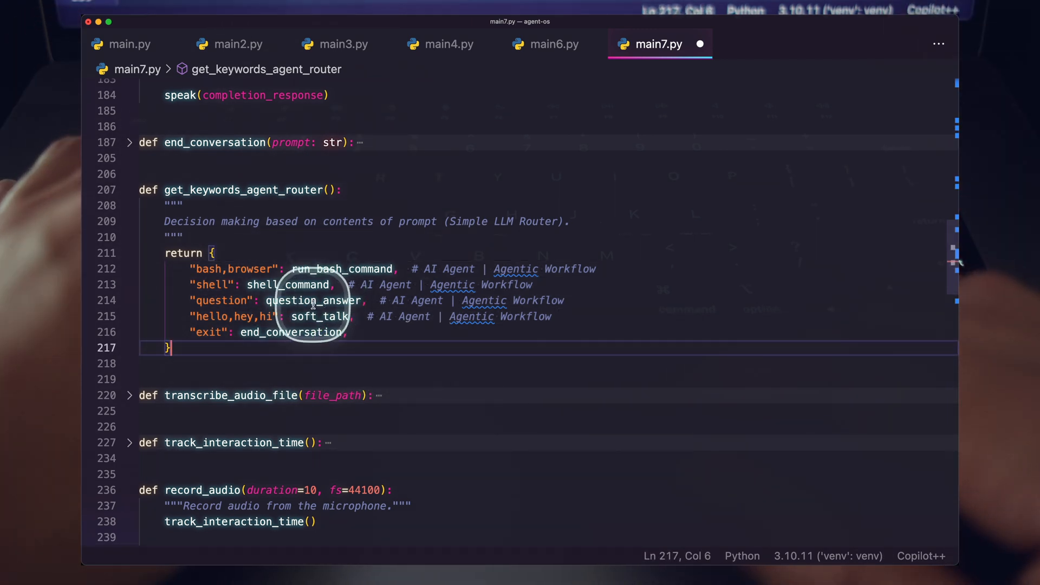
pyautogui.moveTo(334, 395)
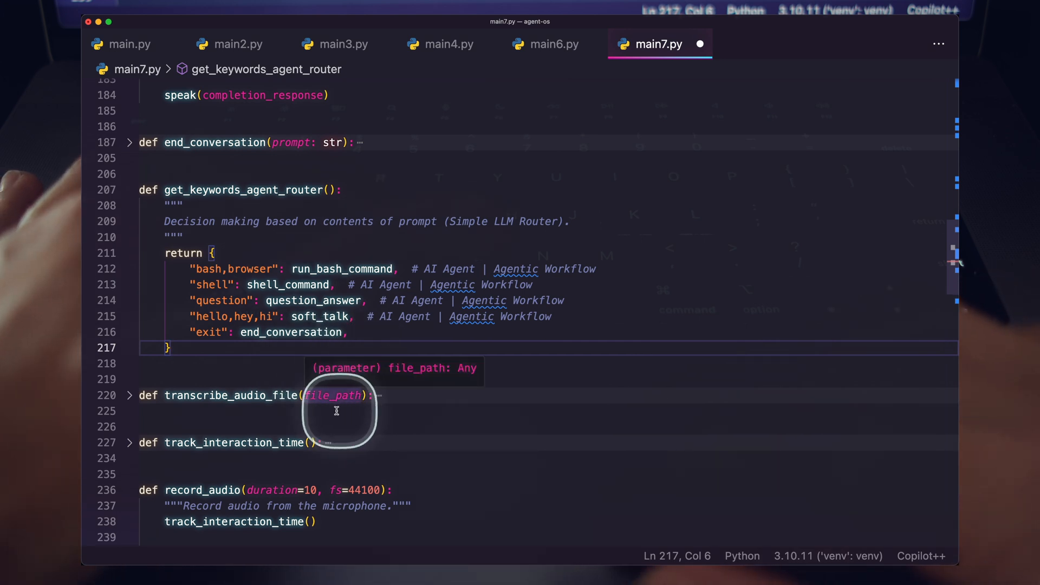
pyautogui.moveTo(488, 304)
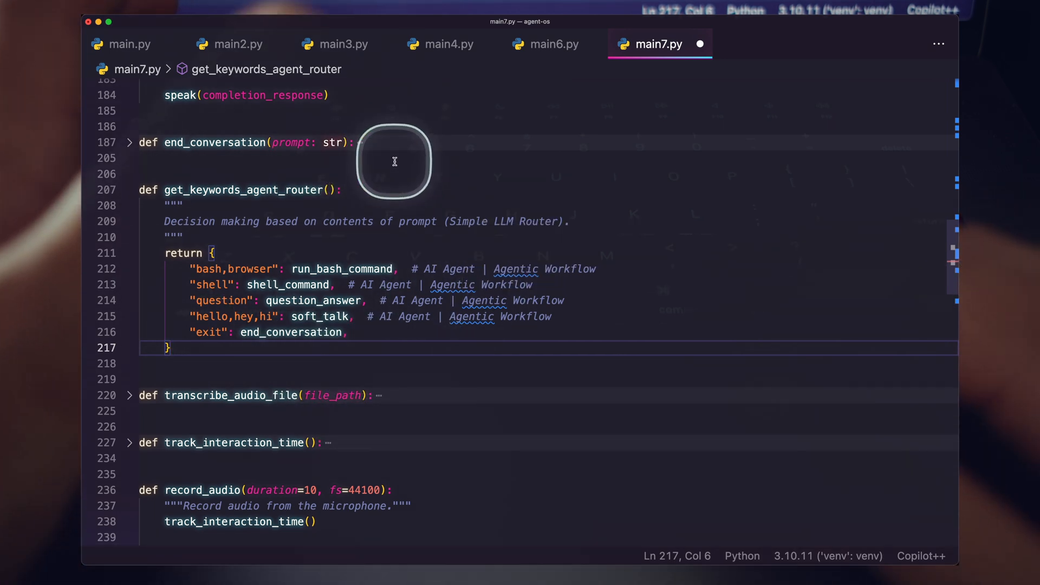
pyautogui.scroll(3)
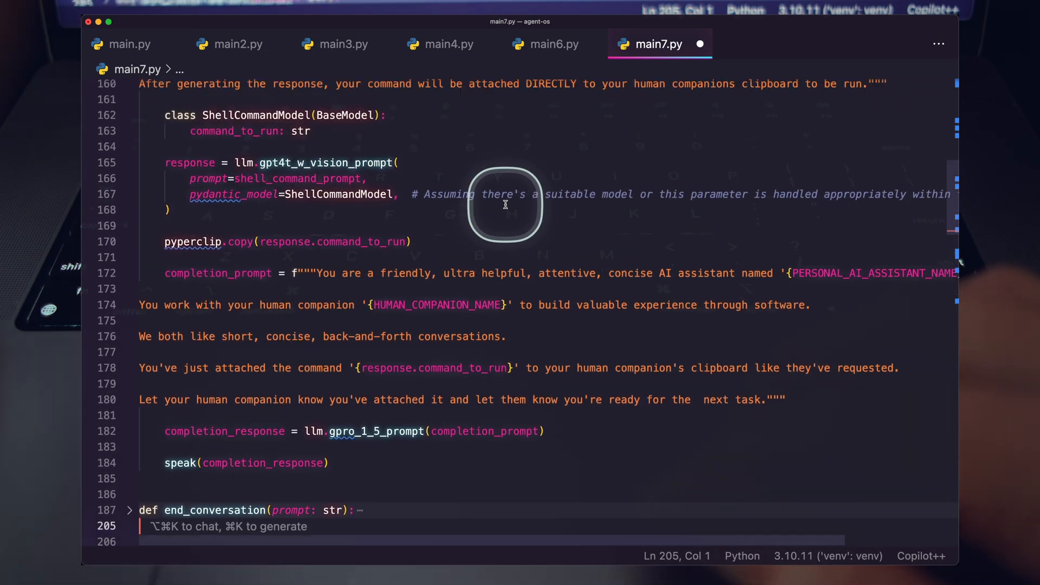
pyautogui.scroll(3)
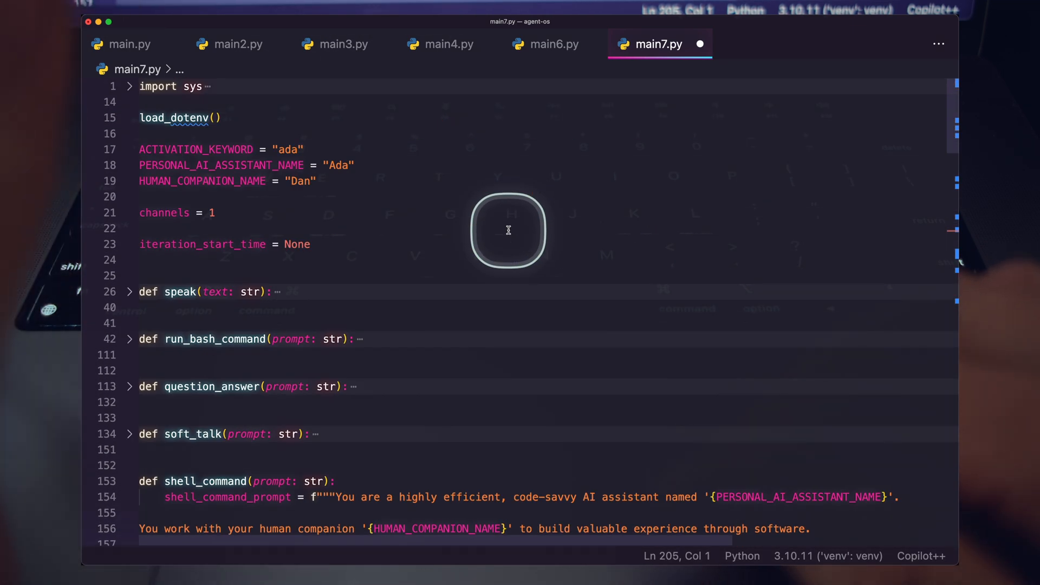
pyautogui.scroll(-3)
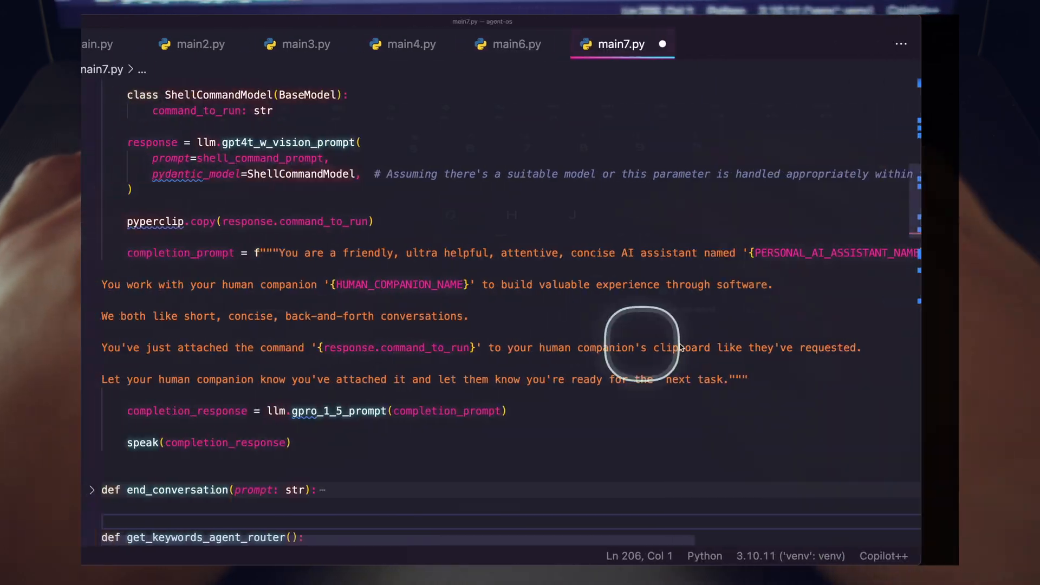